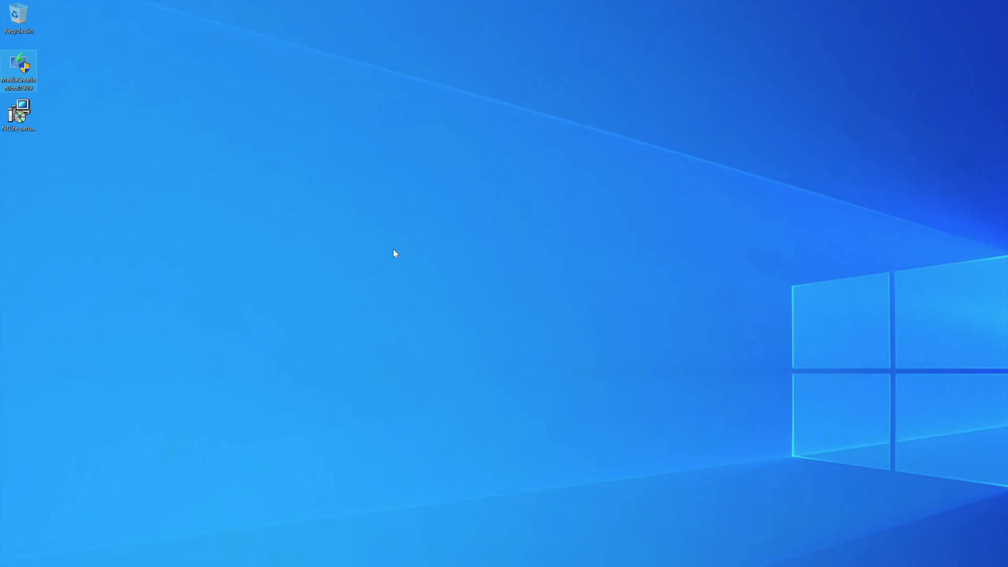
{"action": "mouse_move", "coordinate": [288, 213]}
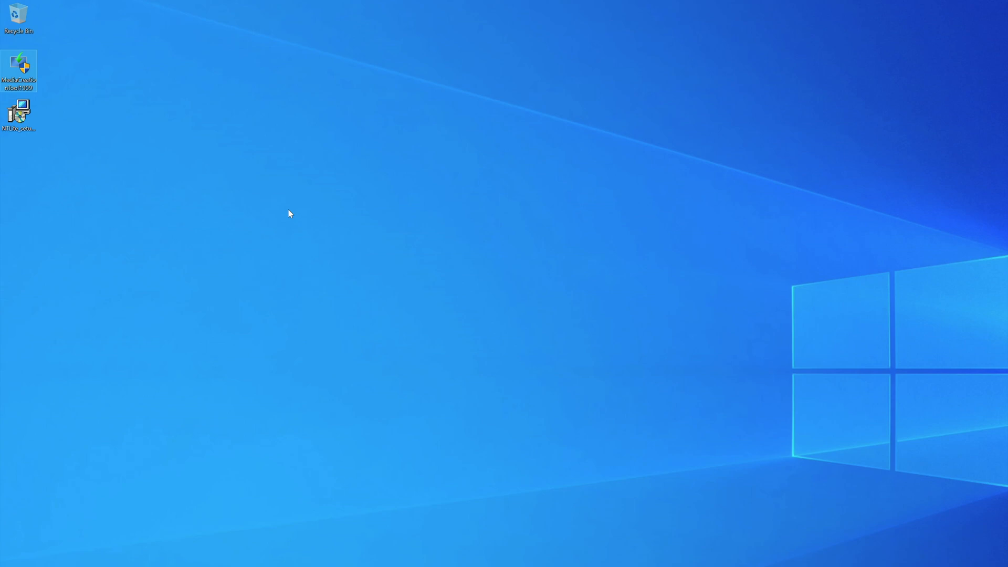
{"action": "mouse_move", "coordinate": [66, 102]}
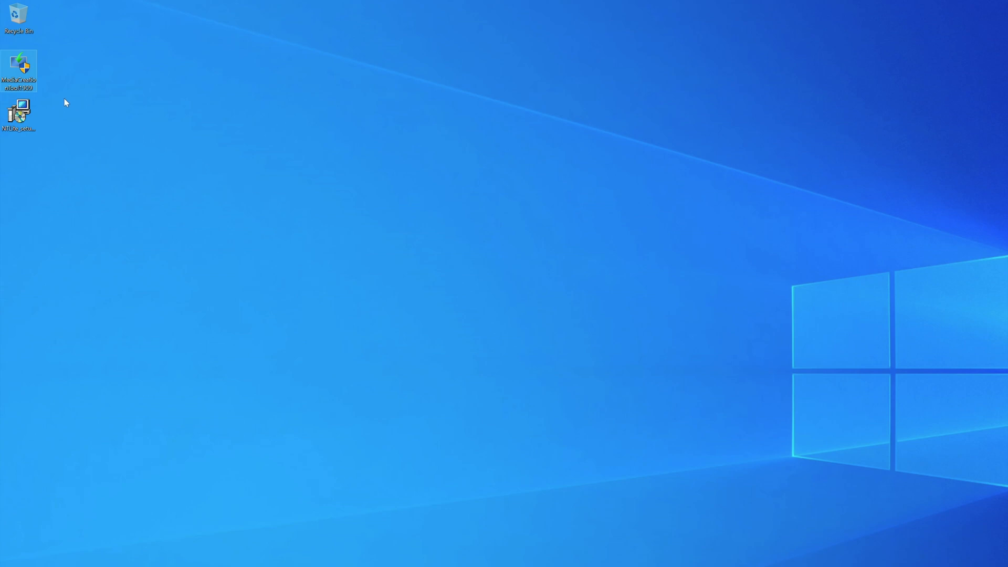
{"action": "mouse_move", "coordinate": [75, 84]}
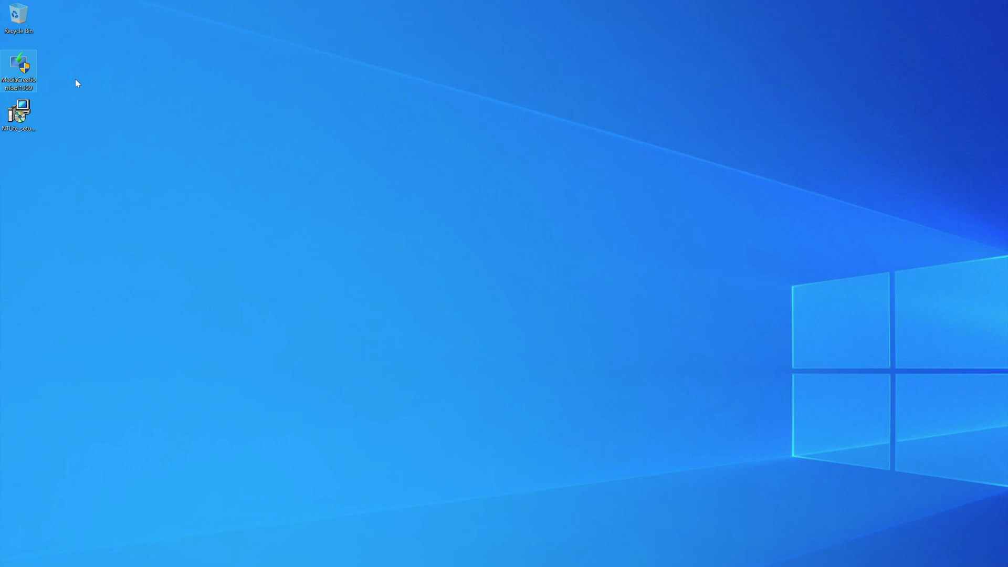
{"action": "mouse_move", "coordinate": [63, 127]}
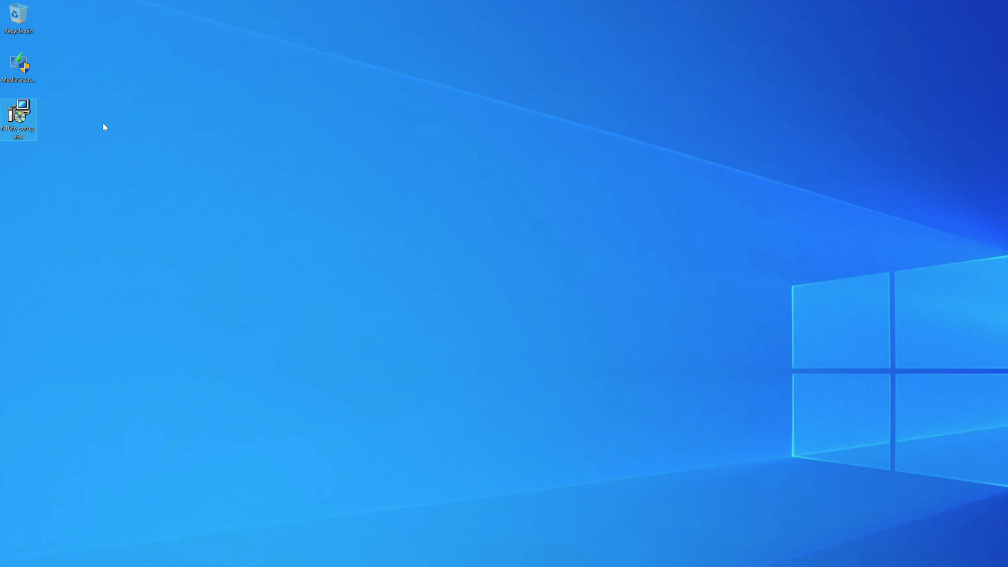
{"action": "mouse_move", "coordinate": [117, 140]}
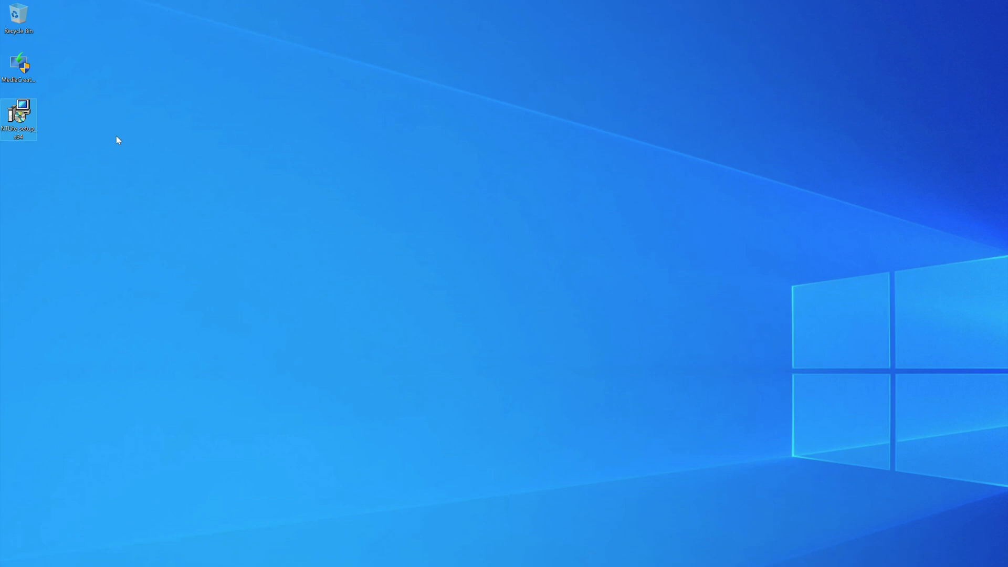
{"action": "mouse_move", "coordinate": [117, 138]}
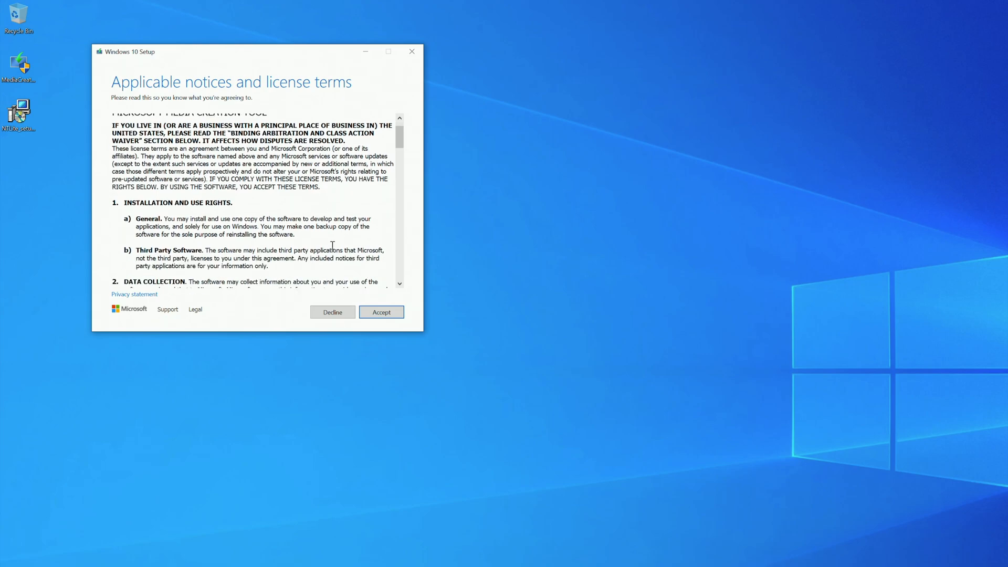
Accept the license terms and choose to create installation media for another PC.
{"action": "left_click", "coordinate": [380, 312]}
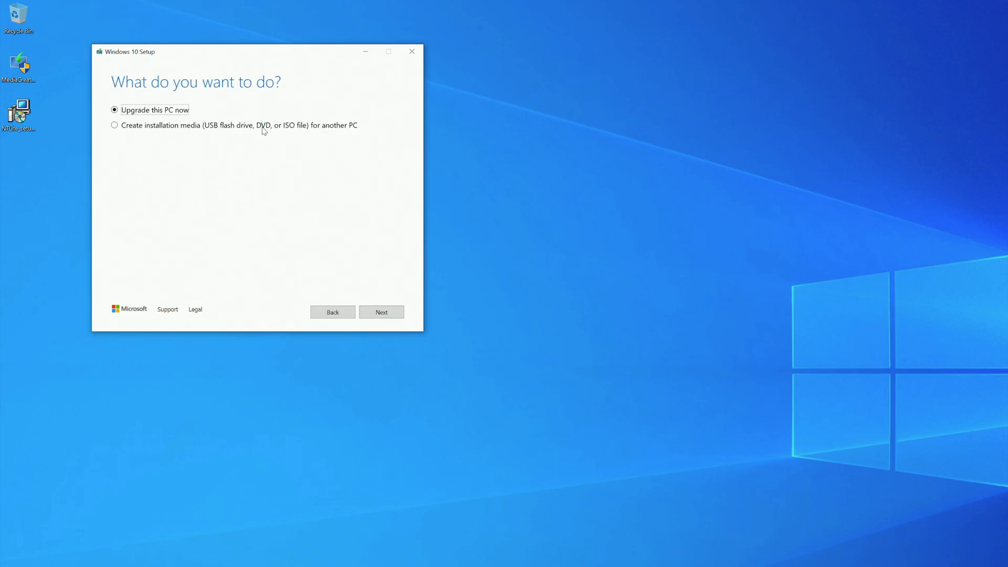
{"action": "left_click", "coordinate": [114, 125]}
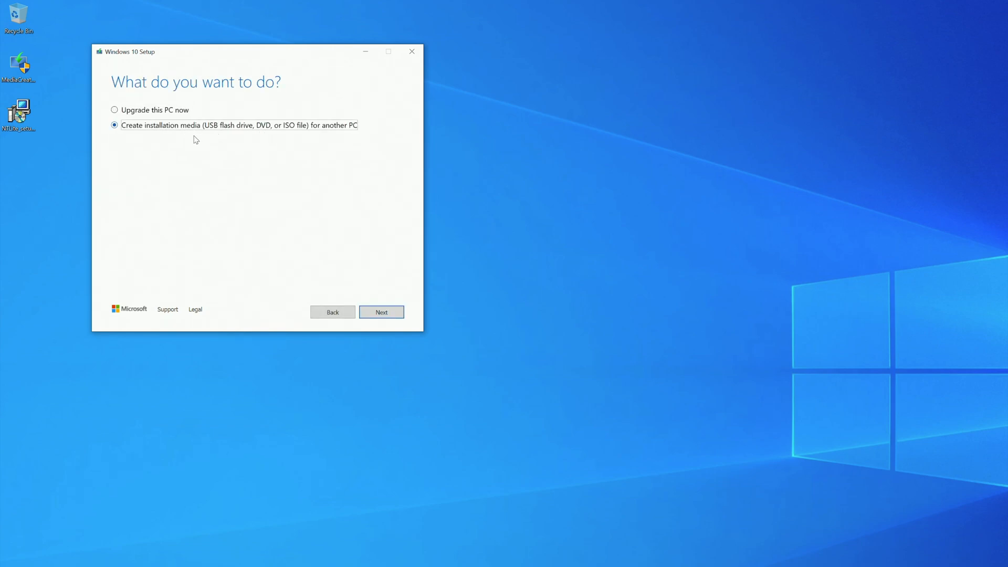
{"action": "left_click", "coordinate": [380, 312]}
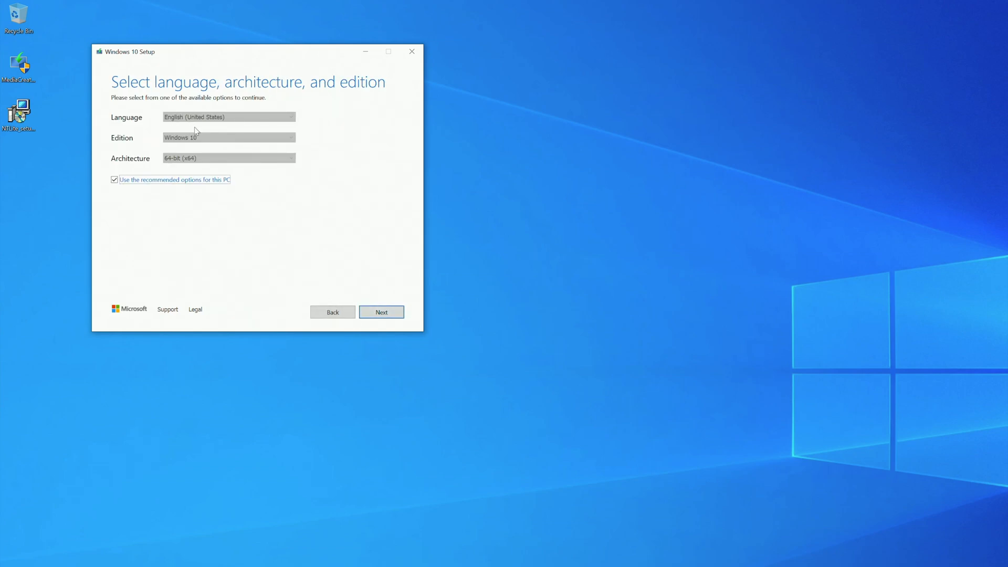
{"action": "mouse_move", "coordinate": [216, 128]}
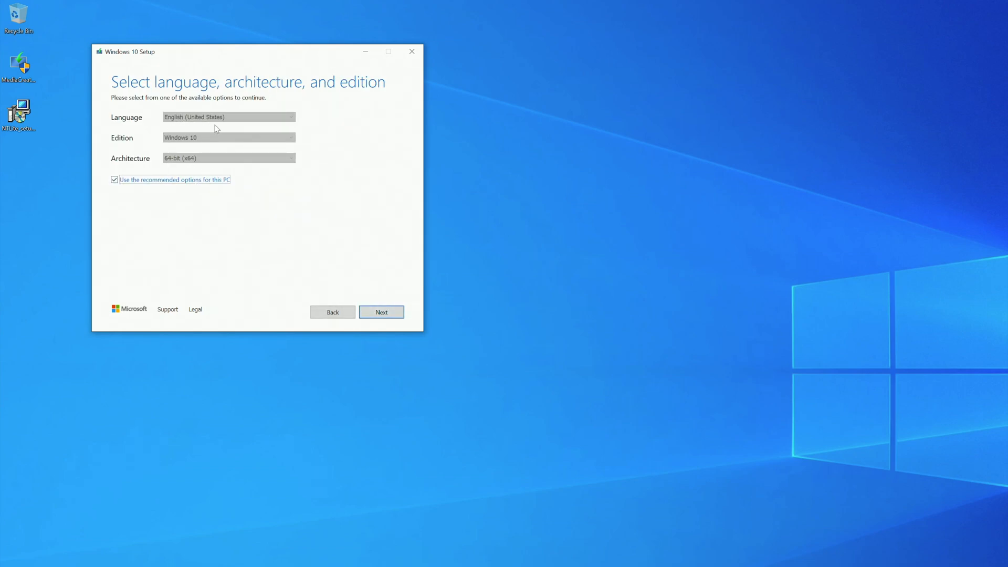
Keep the recommended language, edition and architecture and write the media to USB drive D: (ESD-USB).
{"action": "left_click", "coordinate": [380, 312]}
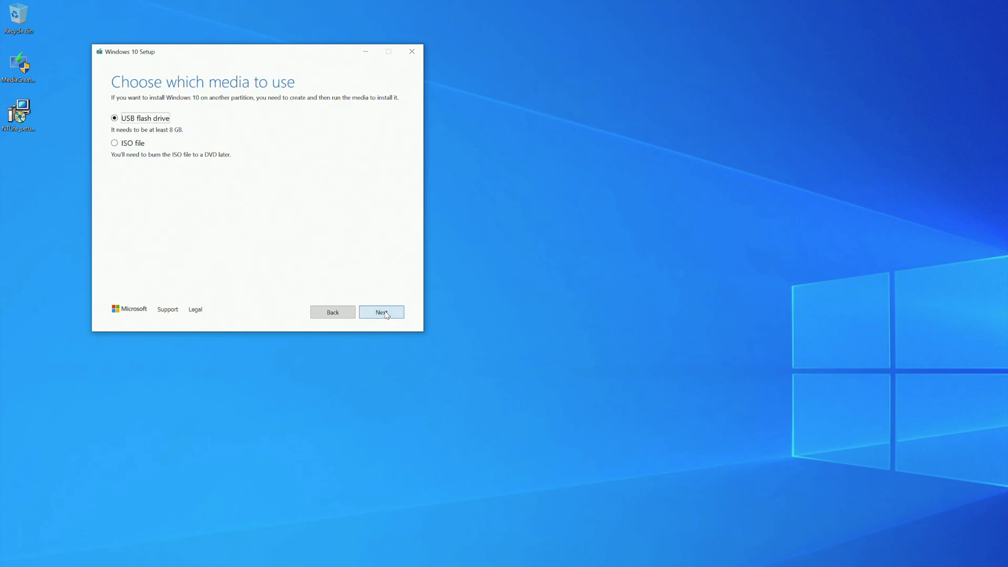
{"action": "mouse_move", "coordinate": [219, 166]}
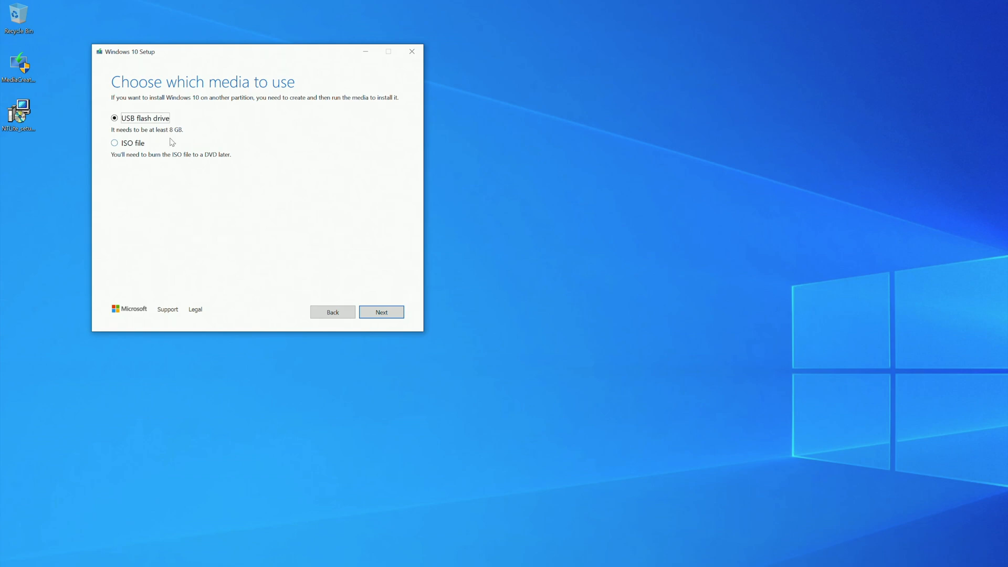
{"action": "left_click", "coordinate": [380, 312]}
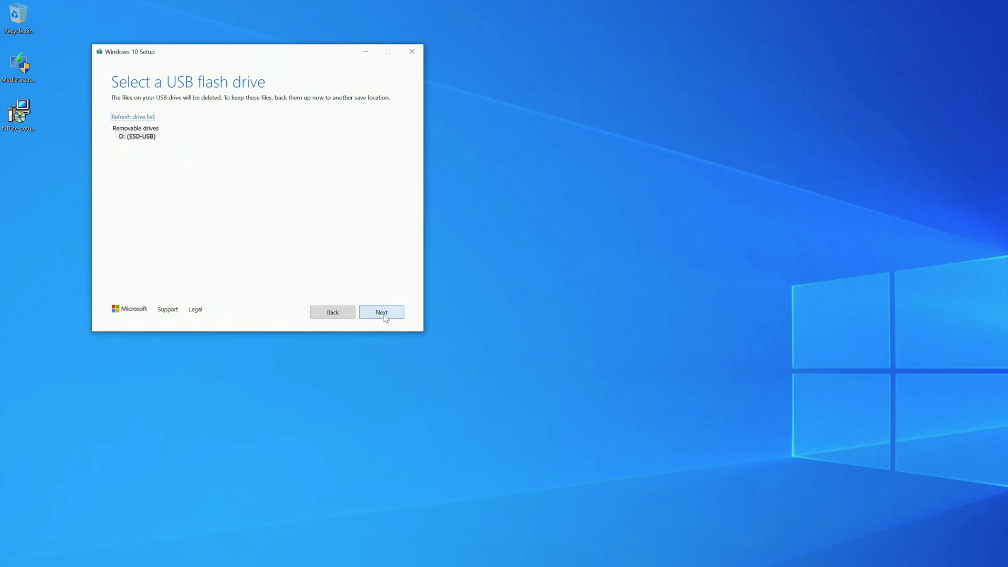
{"action": "left_click", "coordinate": [380, 312]}
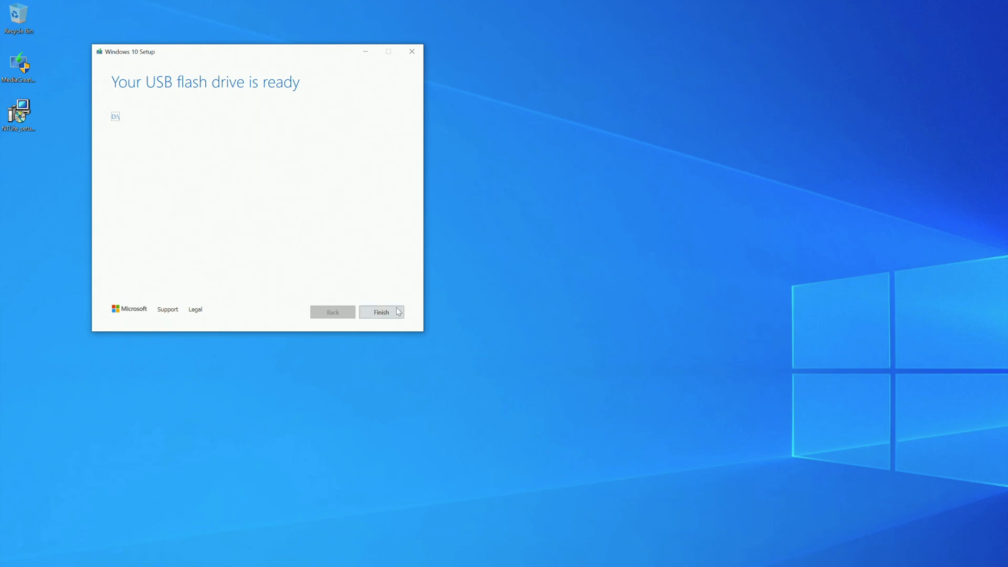
{"action": "left_click", "coordinate": [380, 312]}
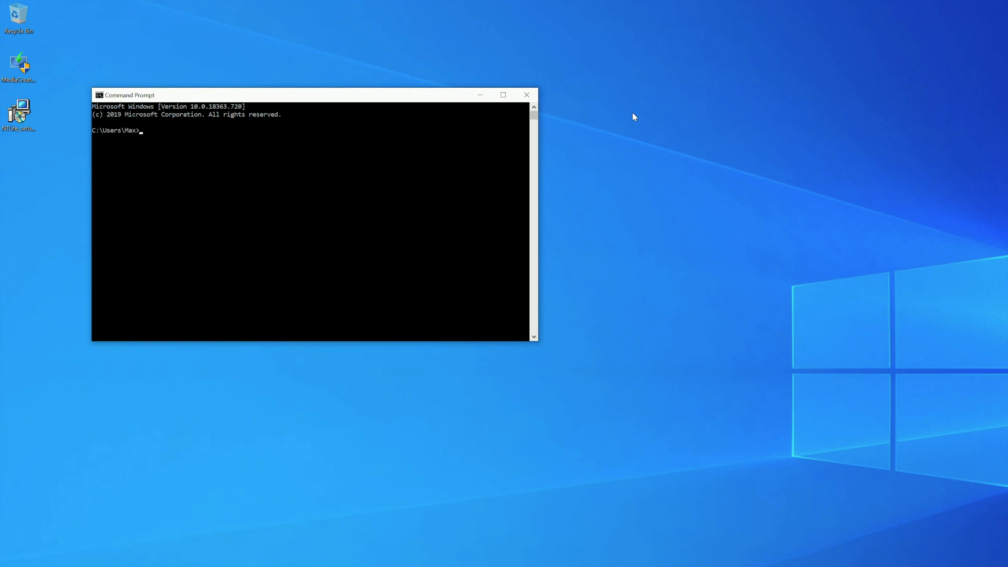
Run convert d: /fs:ntfs, which ends with a data error, then exit the Command Prompt.
{"action": "type", "text": "convert"}
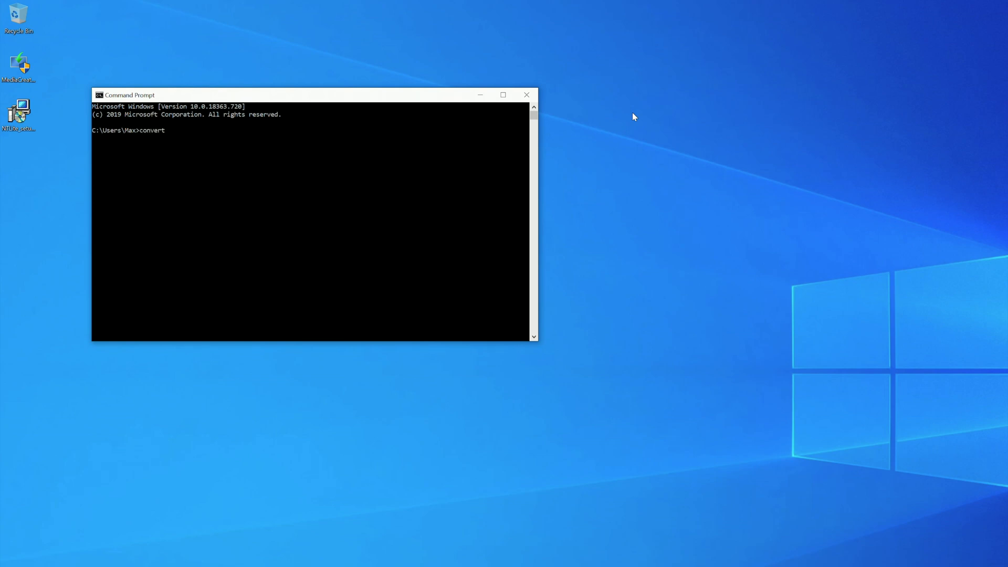
{"action": "type", "text": "d>"}
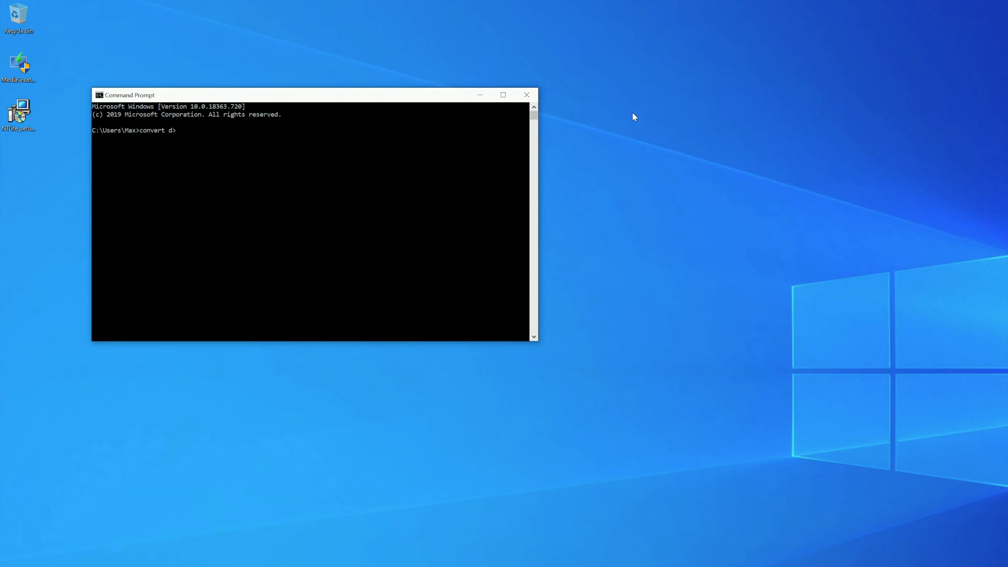
{"action": "type", "text": ": /"}
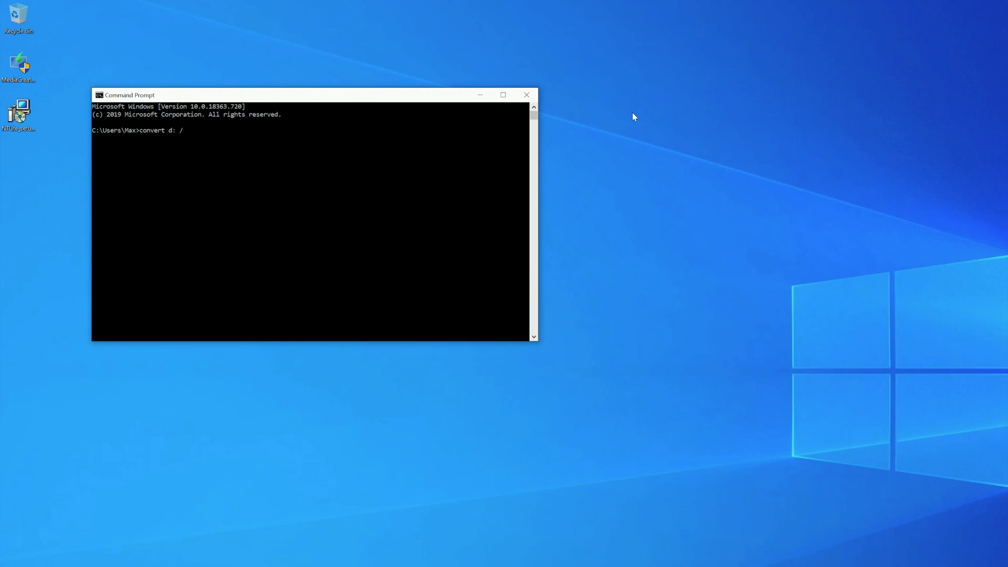
{"action": "type", "text": "fs:"}
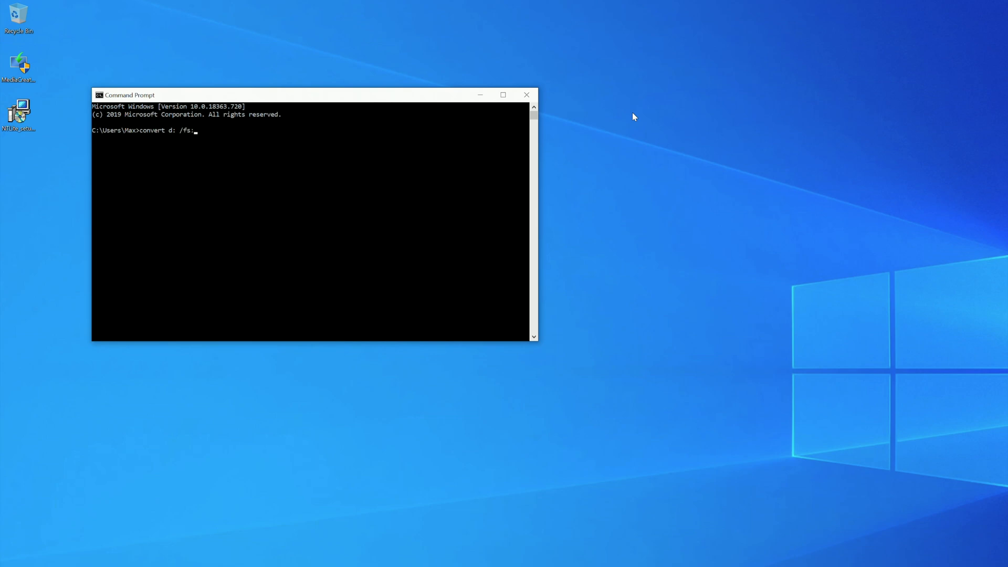
{"action": "type", "text": "ntfs"}
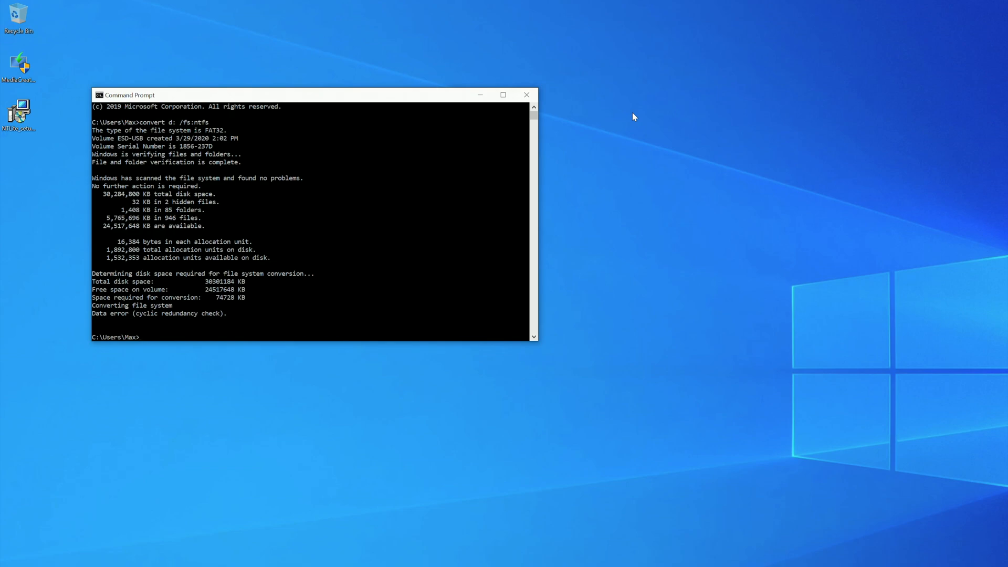
{"action": "type", "text": "exit"}
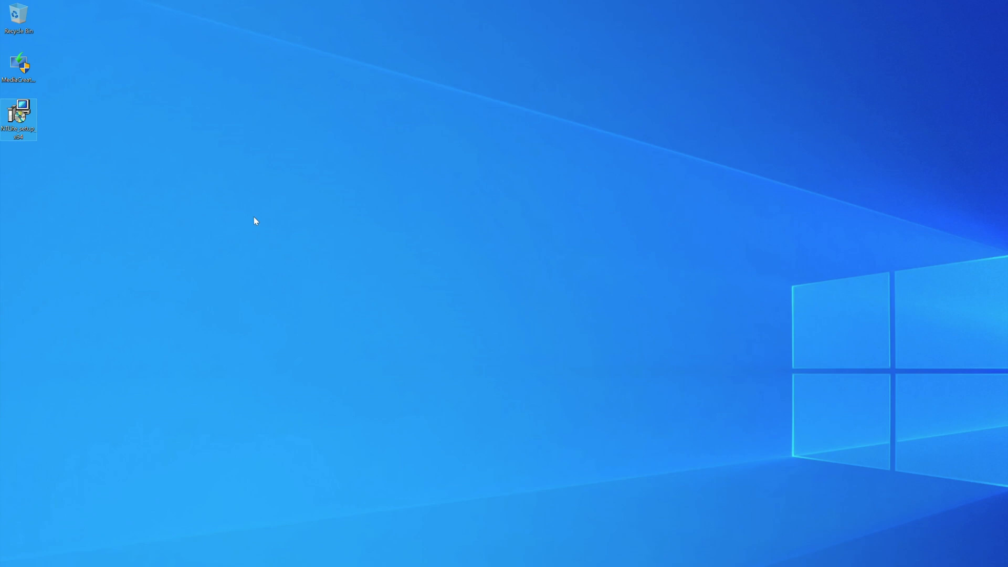
Install NTLite from the setup file into its default folder and launch it from the desktop shortcut.
{"action": "double_click", "coordinate": [19, 118]}
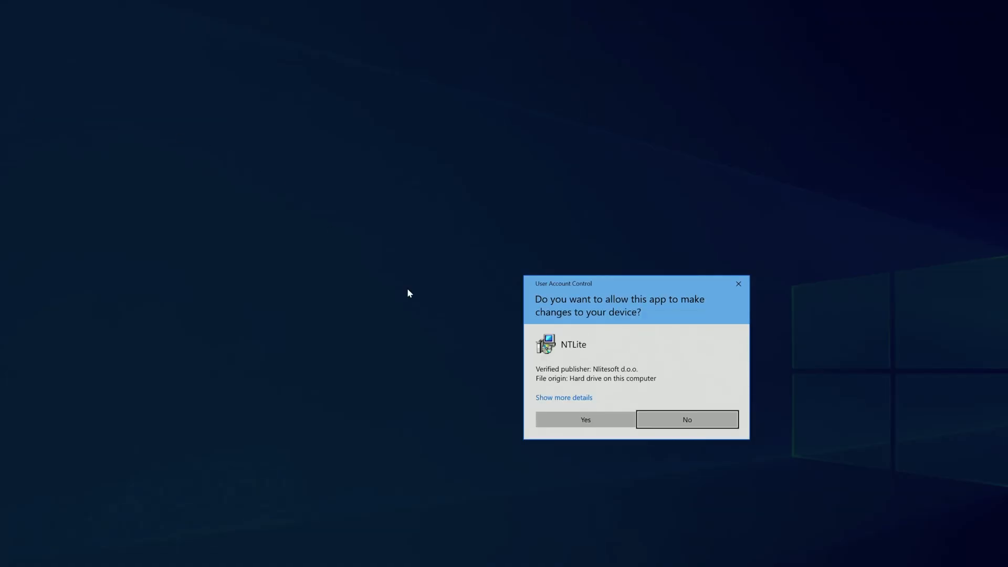
{"action": "left_click", "coordinate": [584, 419]}
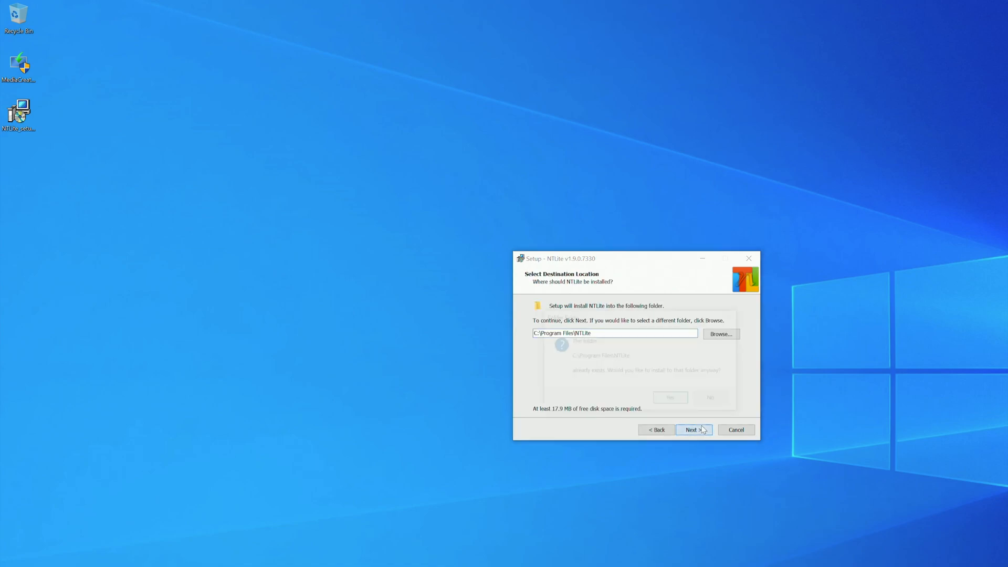
{"action": "left_click", "coordinate": [693, 429]}
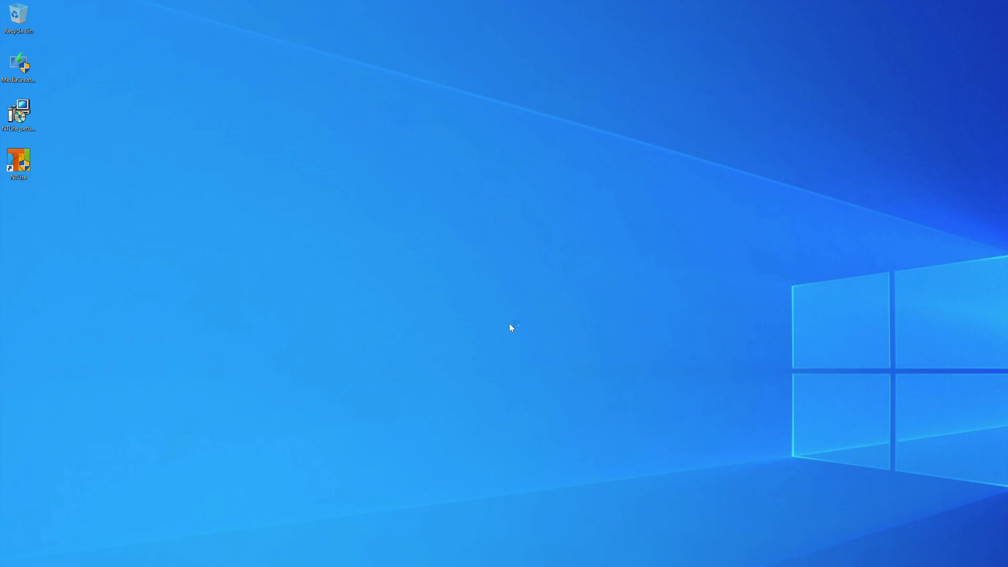
{"action": "double_click", "coordinate": [19, 164]}
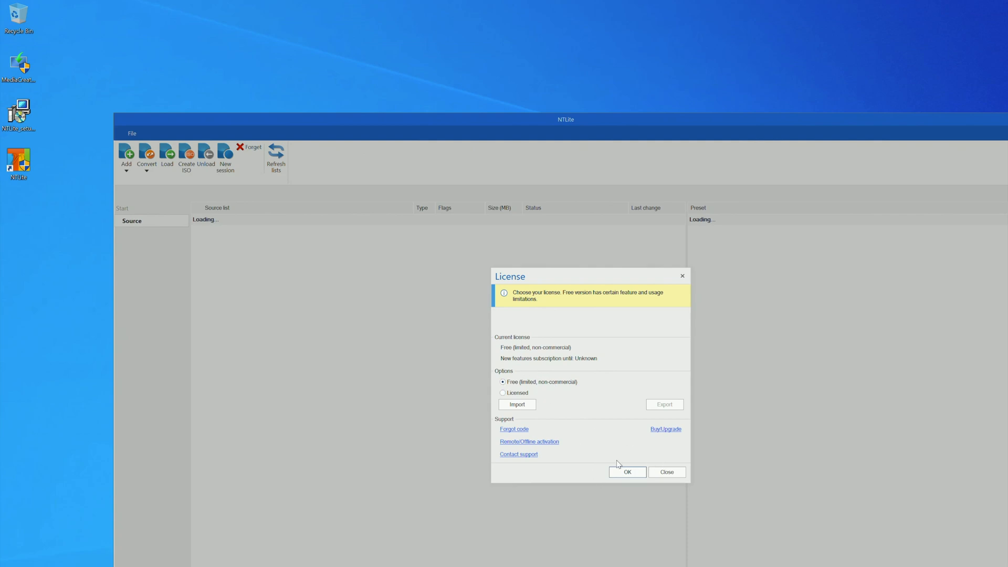
Continue with the free license and add drive D: as an image directory source.
{"action": "left_click", "coordinate": [625, 471]}
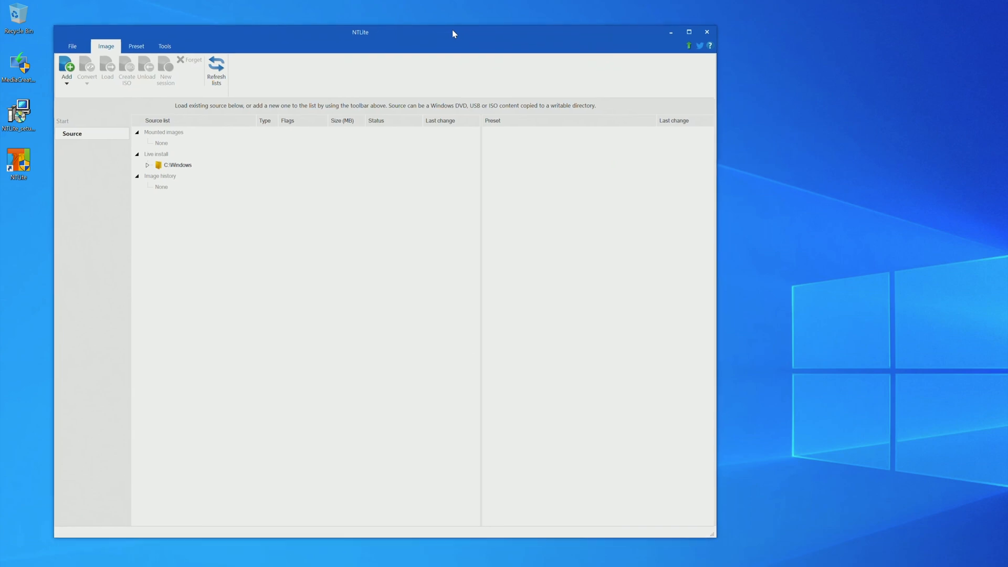
{"action": "left_click", "coordinate": [66, 70]}
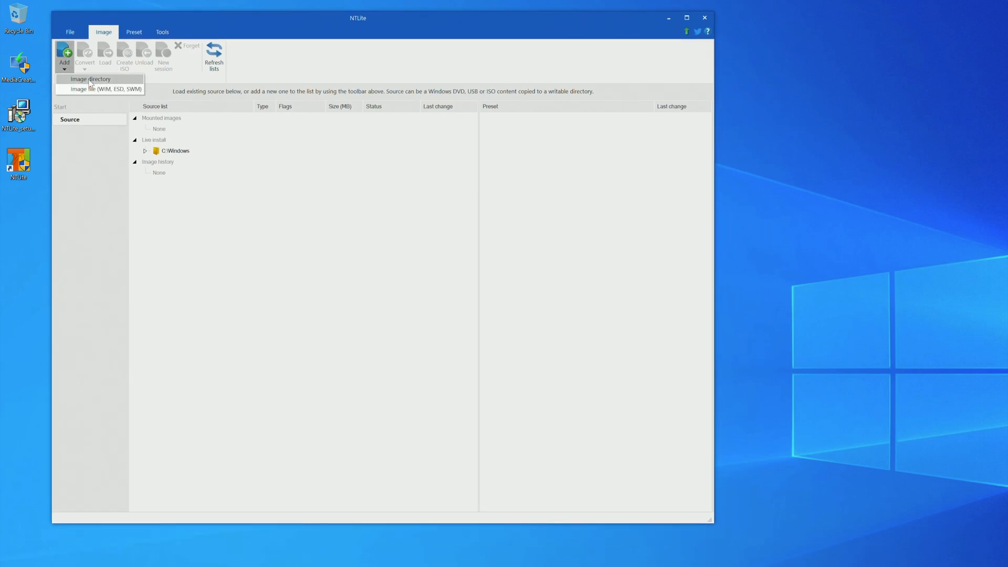
{"action": "left_click", "coordinate": [91, 79]}
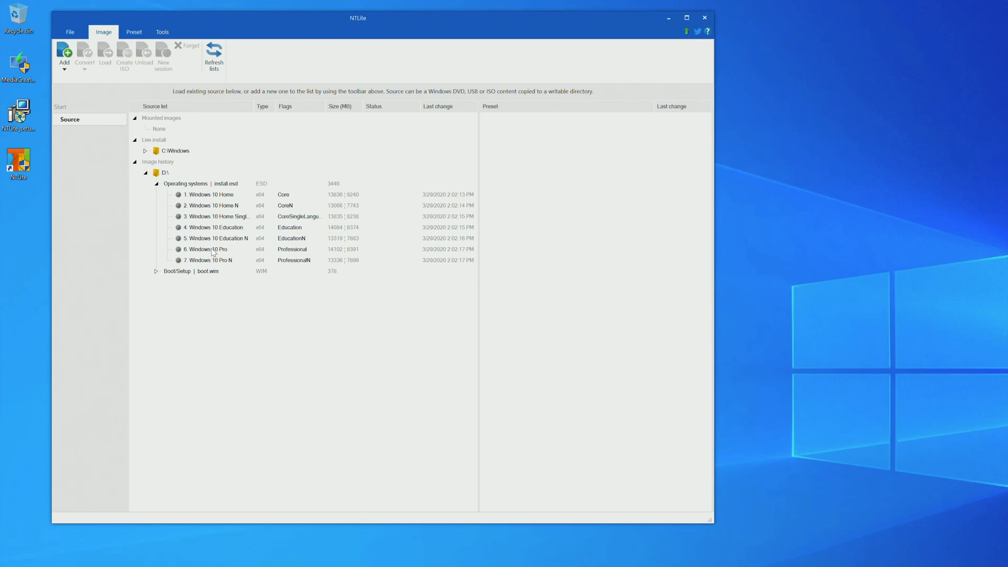
Convert the install.esd to WIM, keeping only the Windows 10 Pro edition.
{"action": "left_click", "coordinate": [84, 56]}
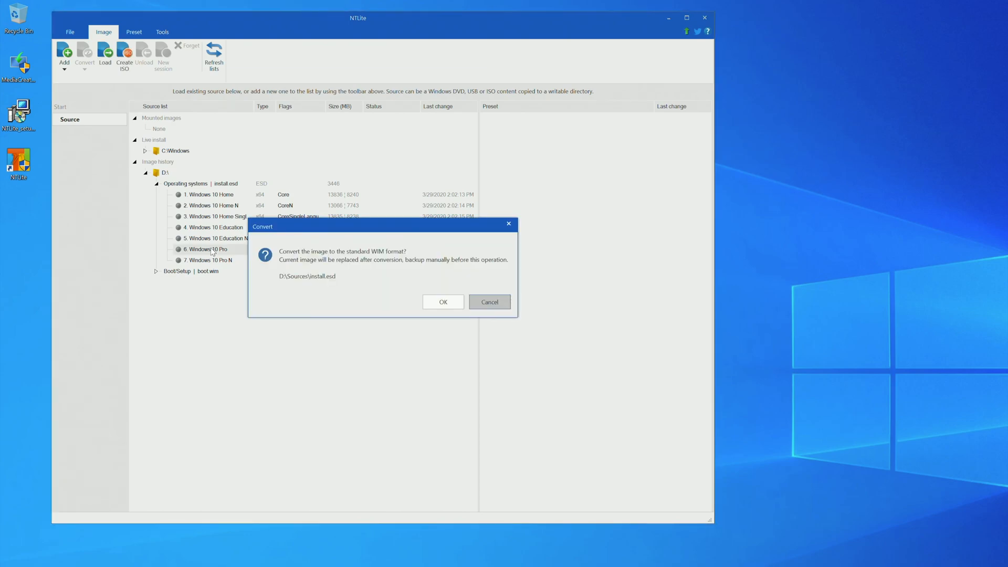
{"action": "left_click", "coordinate": [442, 301]}
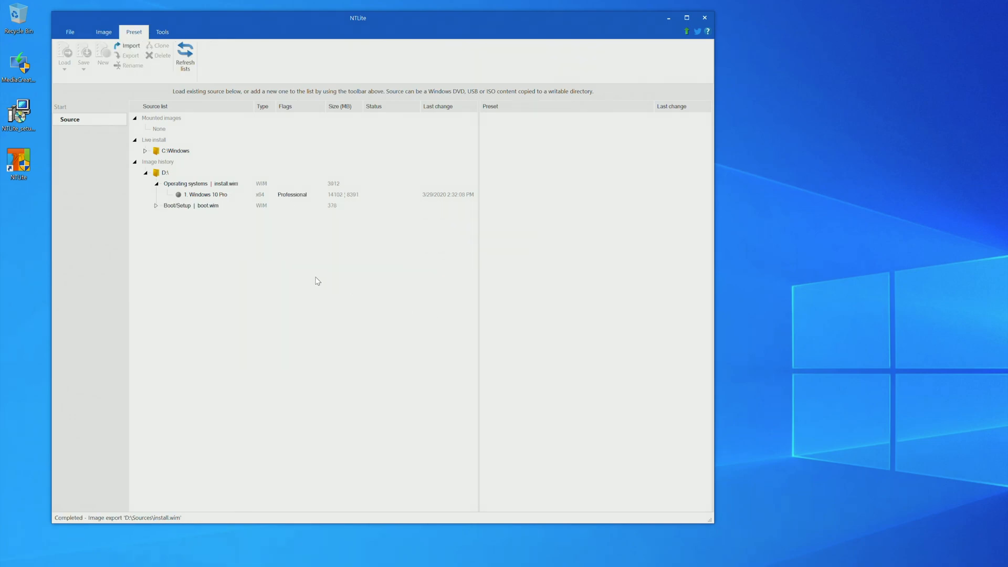
{"action": "mouse_move", "coordinate": [215, 199]}
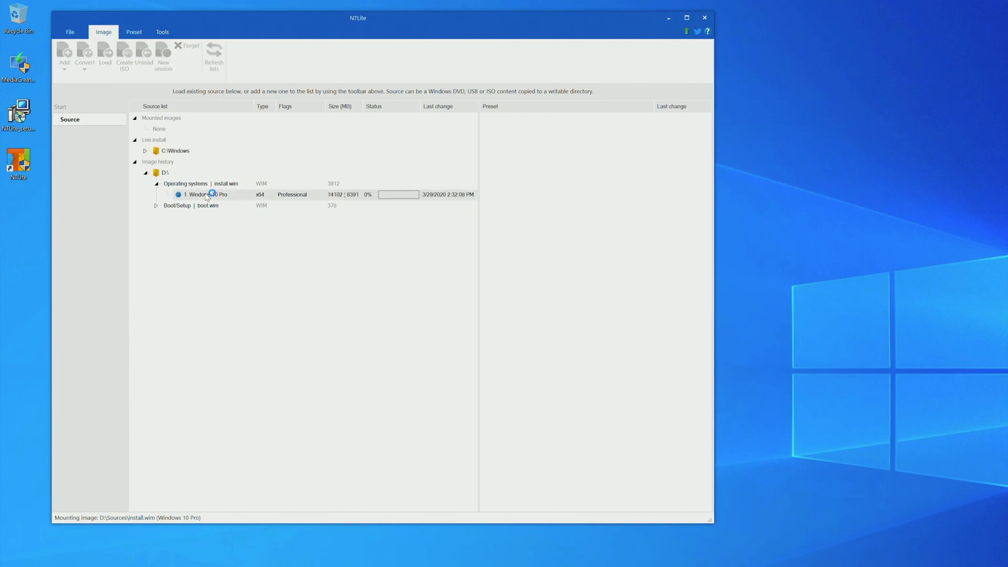
{"action": "mouse_move", "coordinate": [221, 250]}
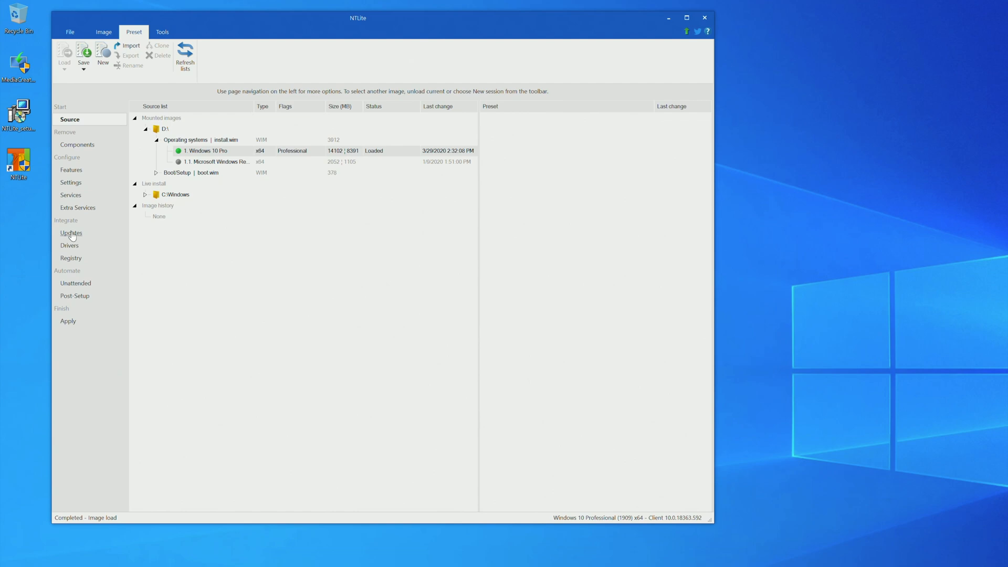
On the Updates page, fetch the latest online updates and enqueue the four downloaded ones for integration.
{"action": "left_click", "coordinate": [70, 233]}
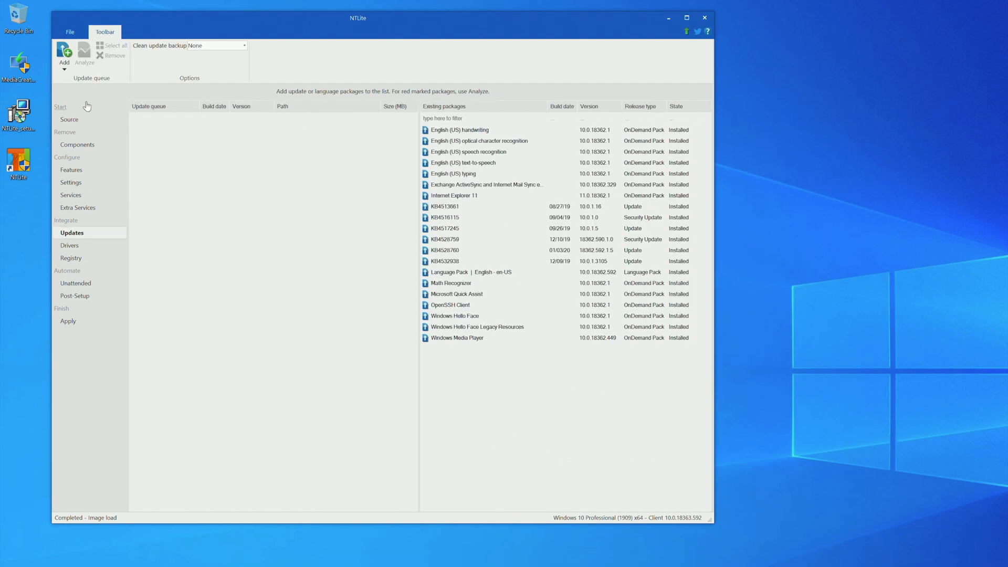
{"action": "left_click", "coordinate": [64, 55]}
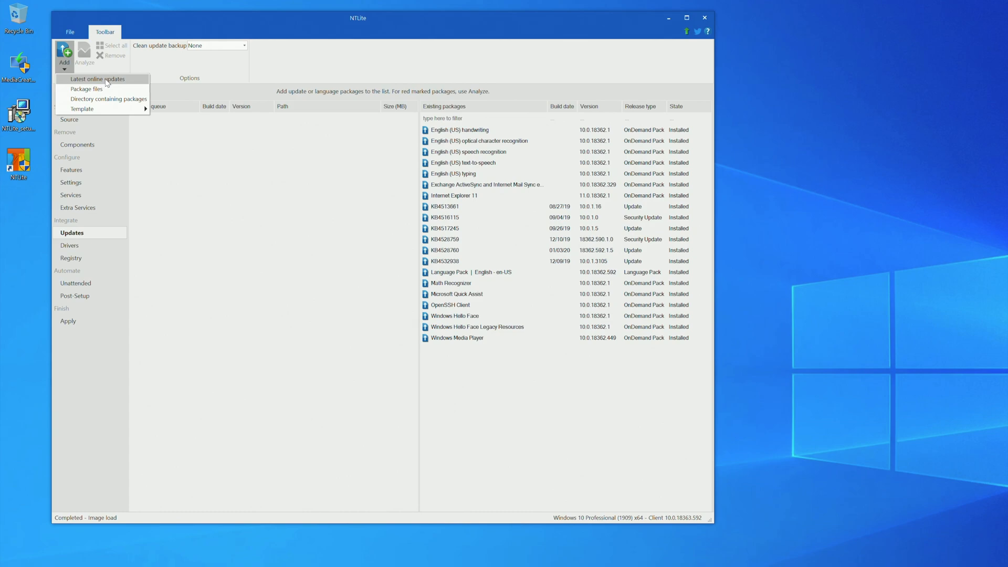
{"action": "left_click", "coordinate": [97, 78]}
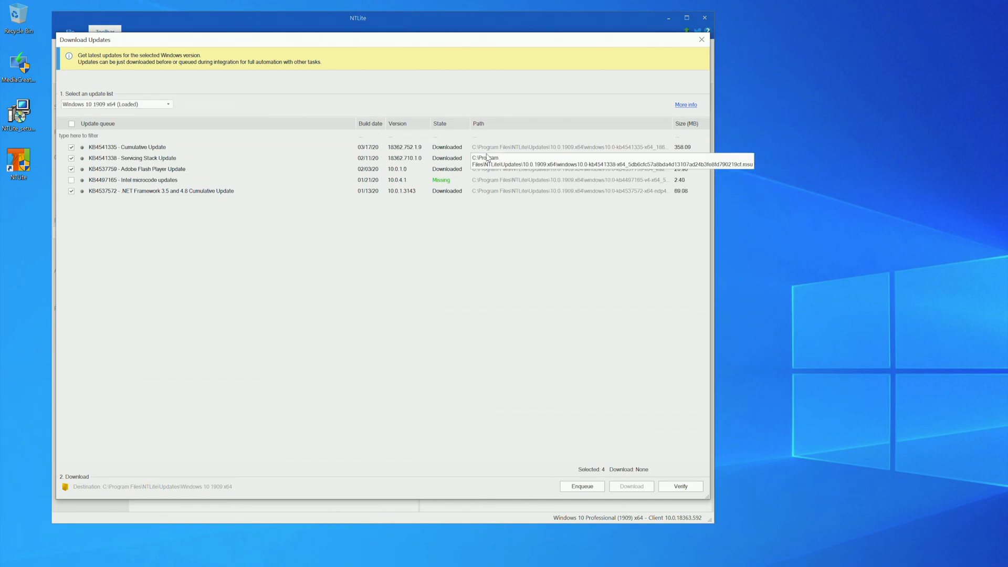
{"action": "mouse_move", "coordinate": [267, 186]}
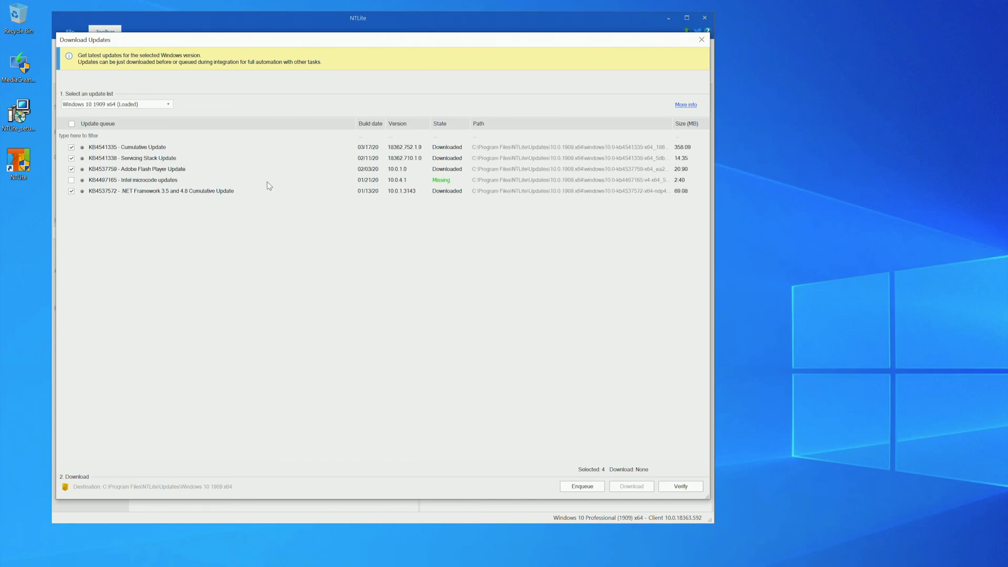
{"action": "mouse_move", "coordinate": [492, 518]}
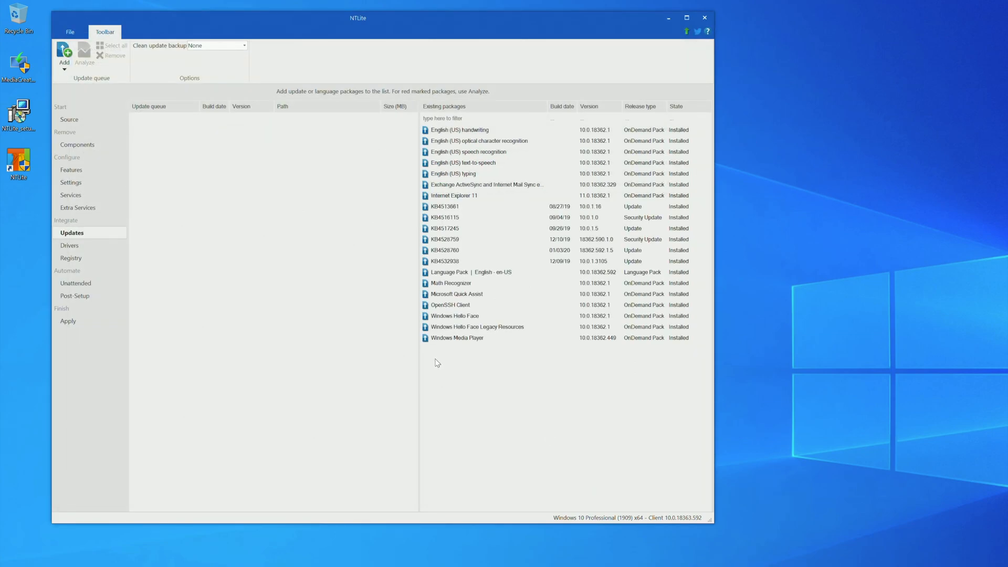
{"action": "mouse_move", "coordinate": [227, 248]}
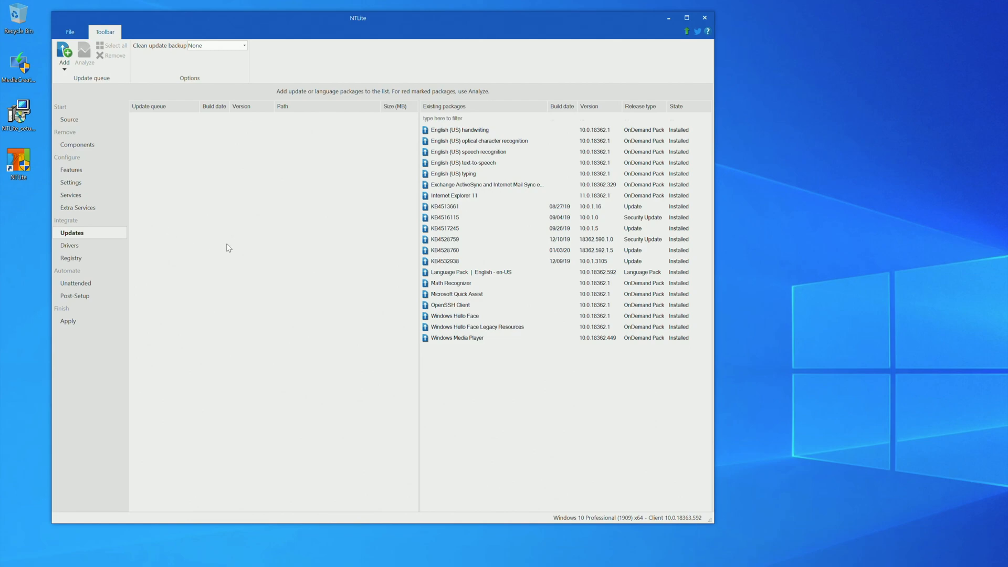
{"action": "left_click", "coordinate": [64, 54]}
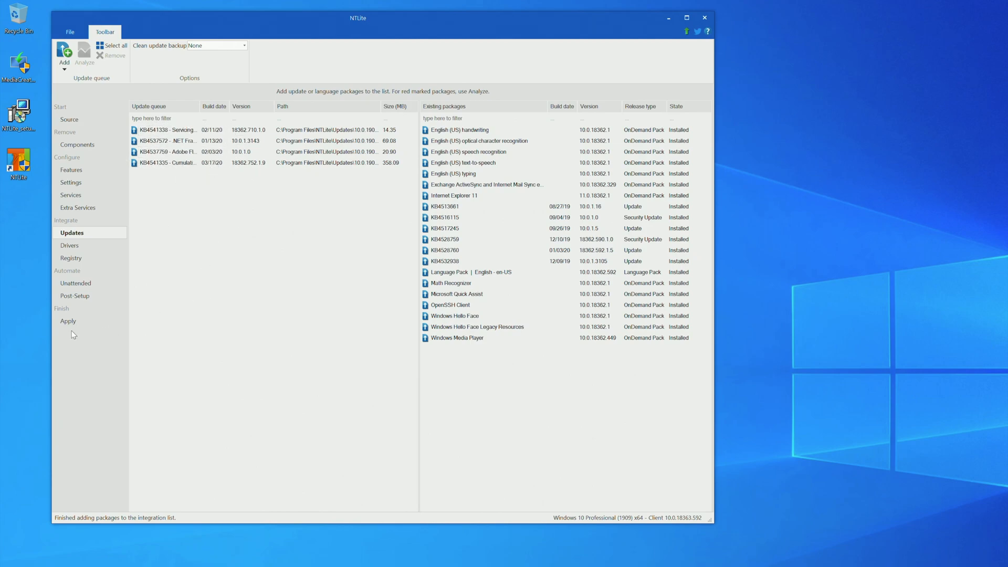
Process the pending changes from the Apply page, declining the Windows Defender prompt and confirming the start.
{"action": "left_click", "coordinate": [68, 321]}
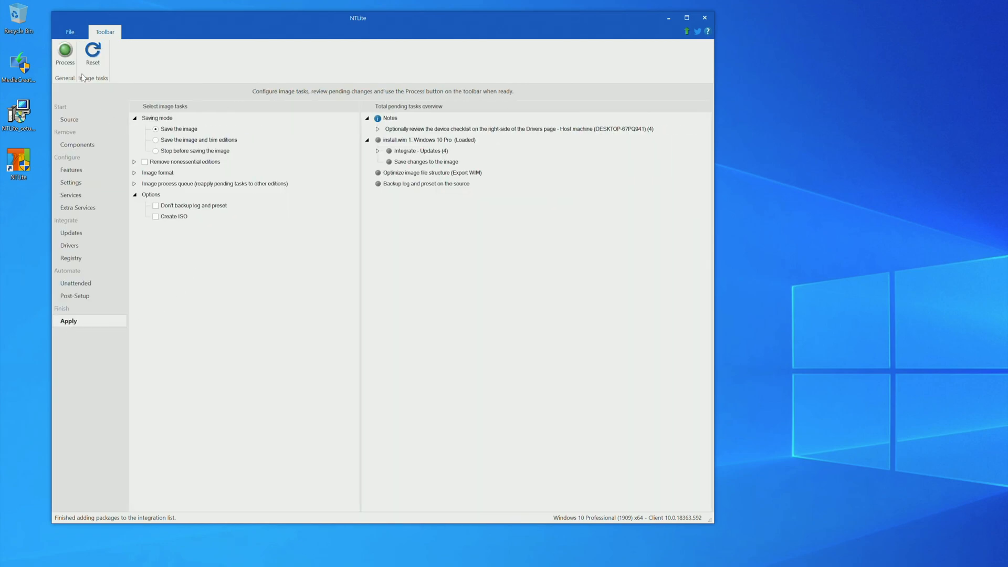
{"action": "left_click", "coordinate": [64, 53]}
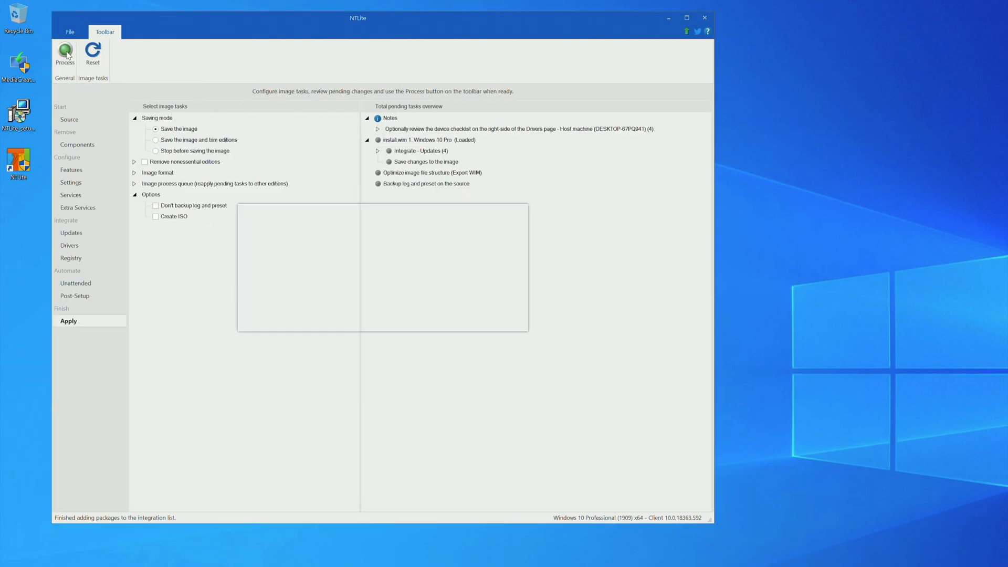
{"action": "left_click", "coordinate": [65, 54]}
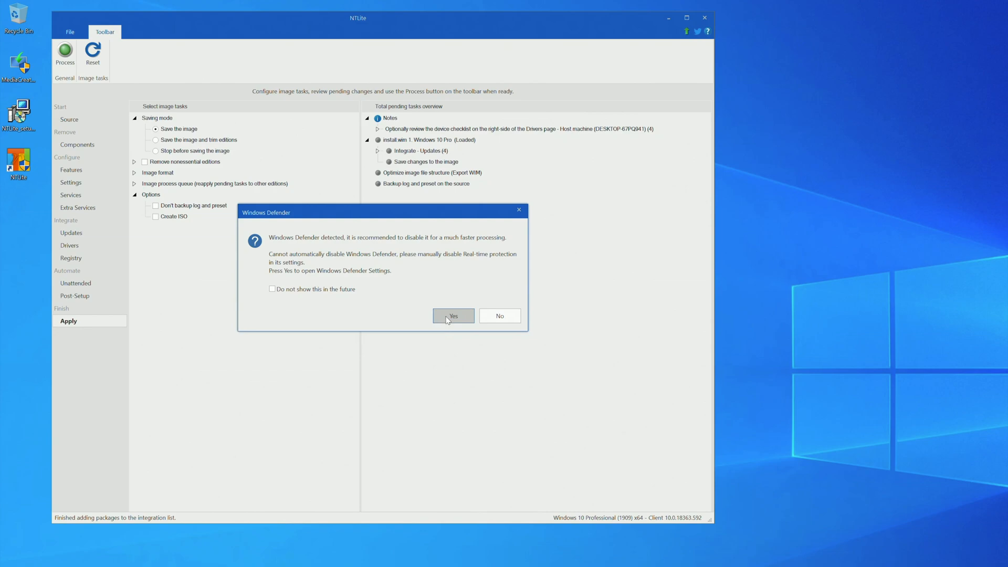
{"action": "mouse_move", "coordinate": [450, 320]}
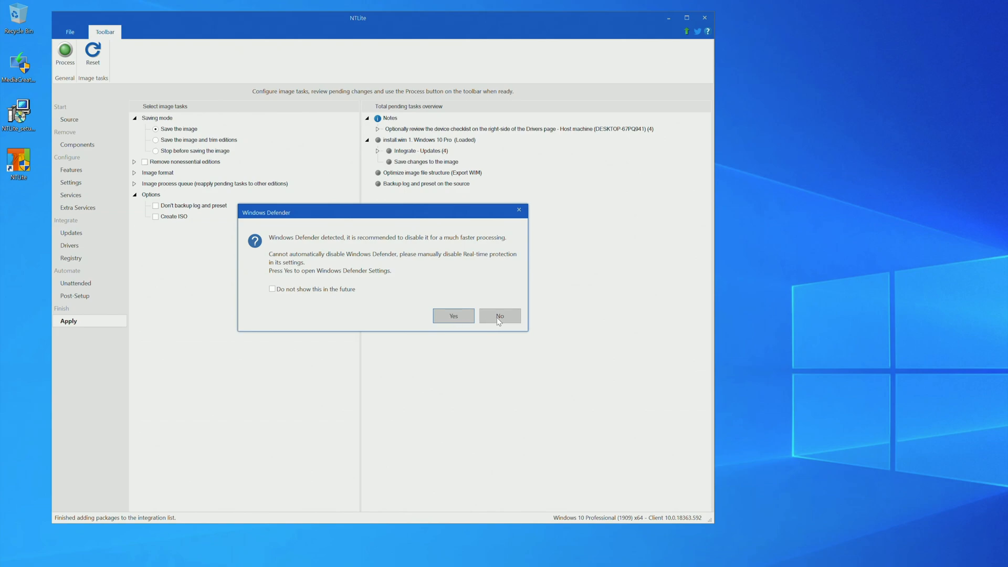
{"action": "mouse_move", "coordinate": [454, 316]}
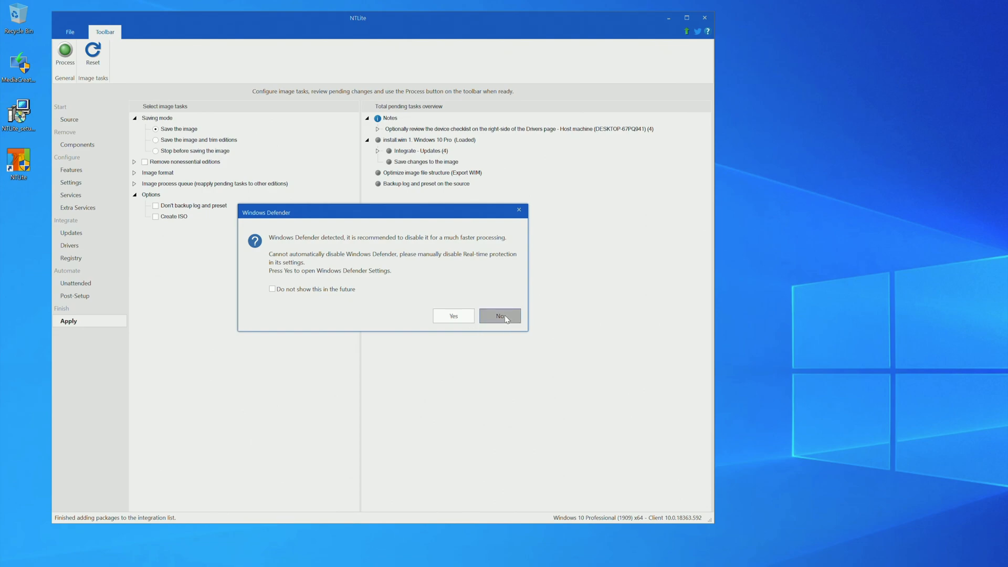
{"action": "left_click", "coordinate": [499, 316]}
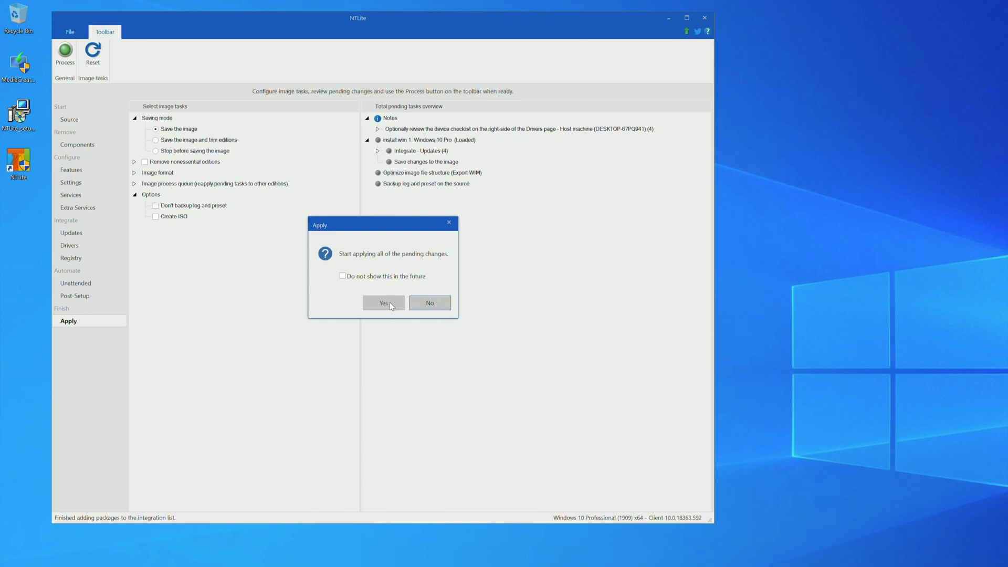
{"action": "left_click", "coordinate": [383, 302]}
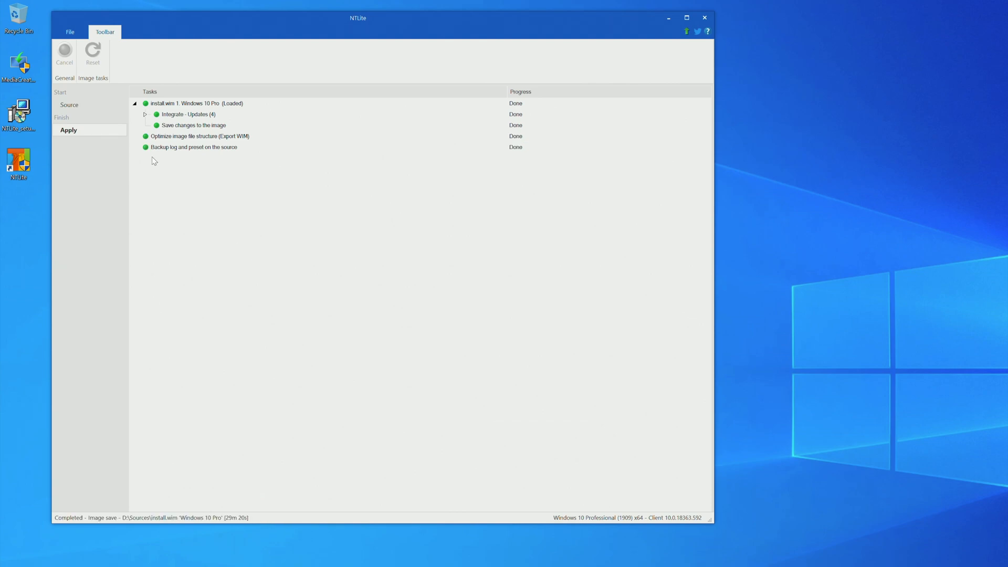
{"action": "mouse_move", "coordinate": [164, 179]}
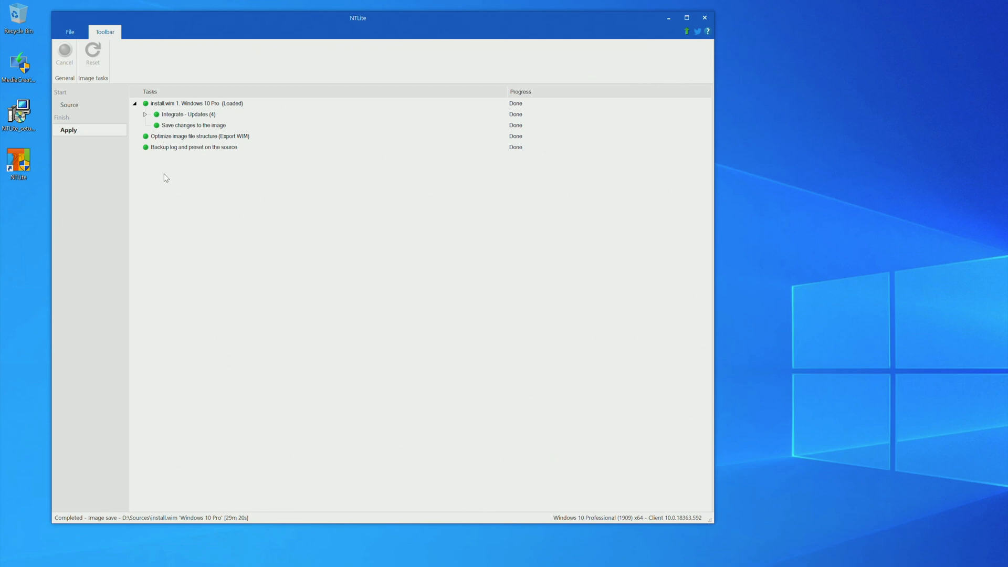
{"action": "mouse_move", "coordinate": [166, 179]}
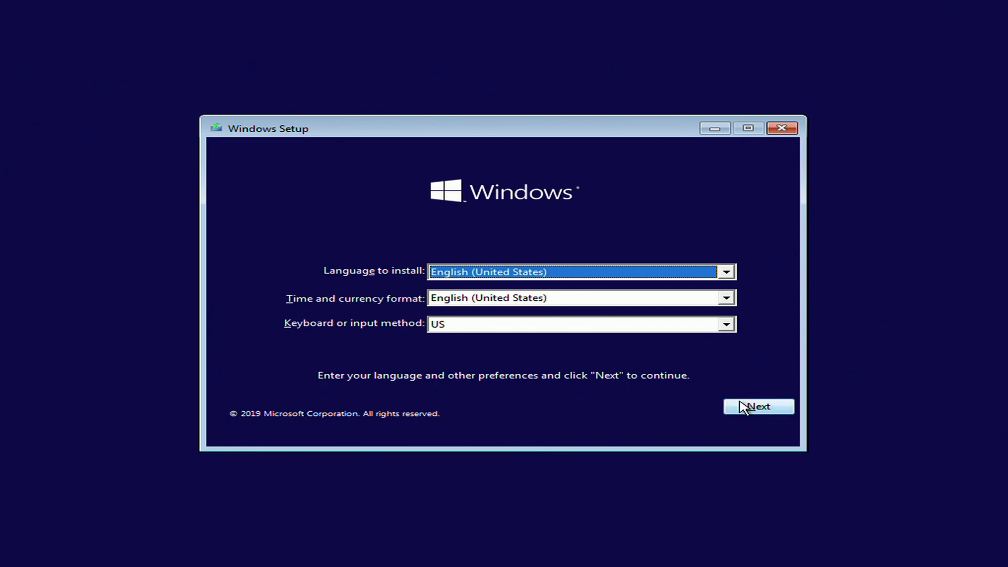
Keep English (United States) language, time format and US keyboard and continue.
{"action": "left_click", "coordinate": [758, 406]}
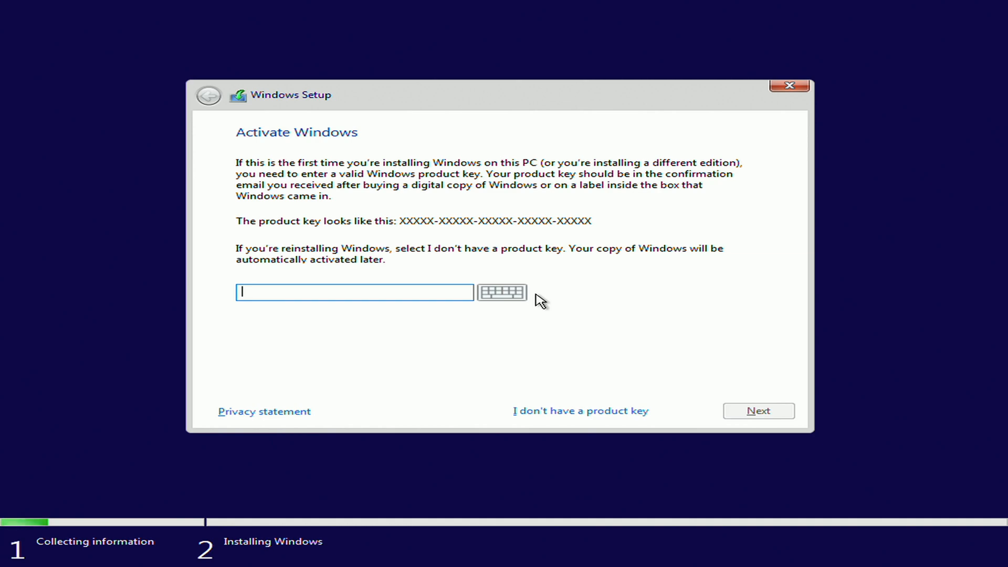
{"action": "mouse_move", "coordinate": [589, 309]}
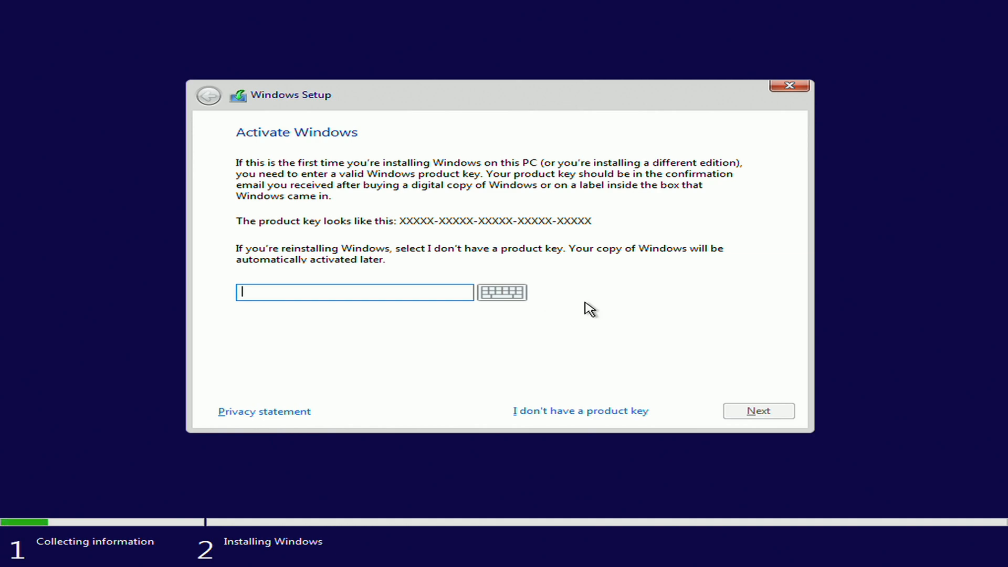
{"action": "mouse_move", "coordinate": [654, 367]}
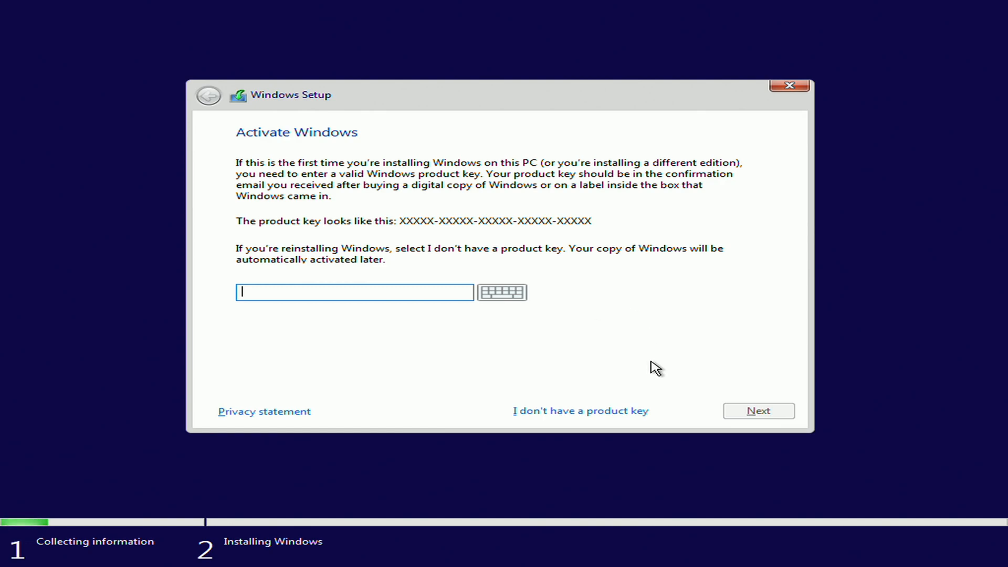
{"action": "mouse_move", "coordinate": [642, 381]}
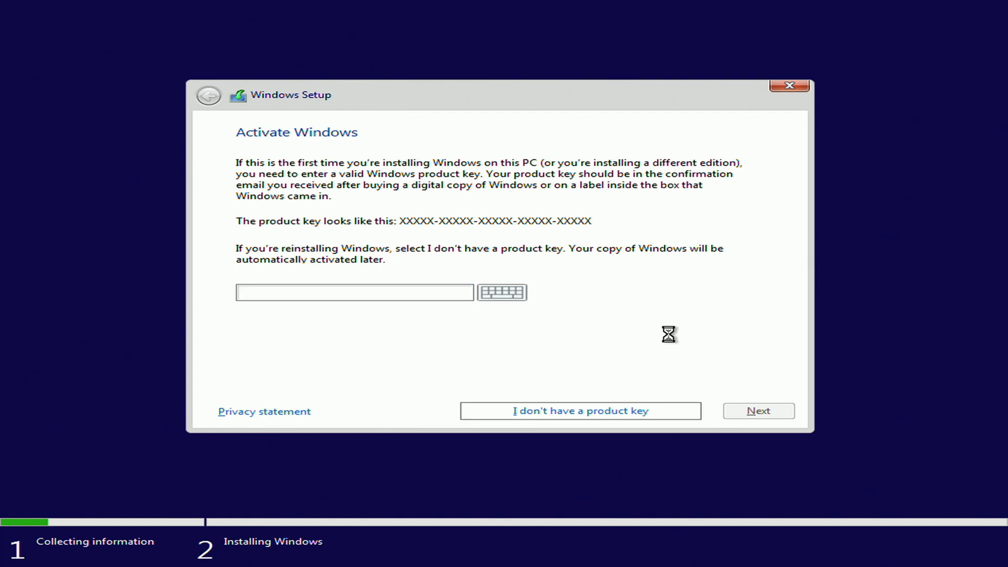
Skip the product key and accept the Windows license terms.
{"action": "left_click", "coordinate": [580, 410]}
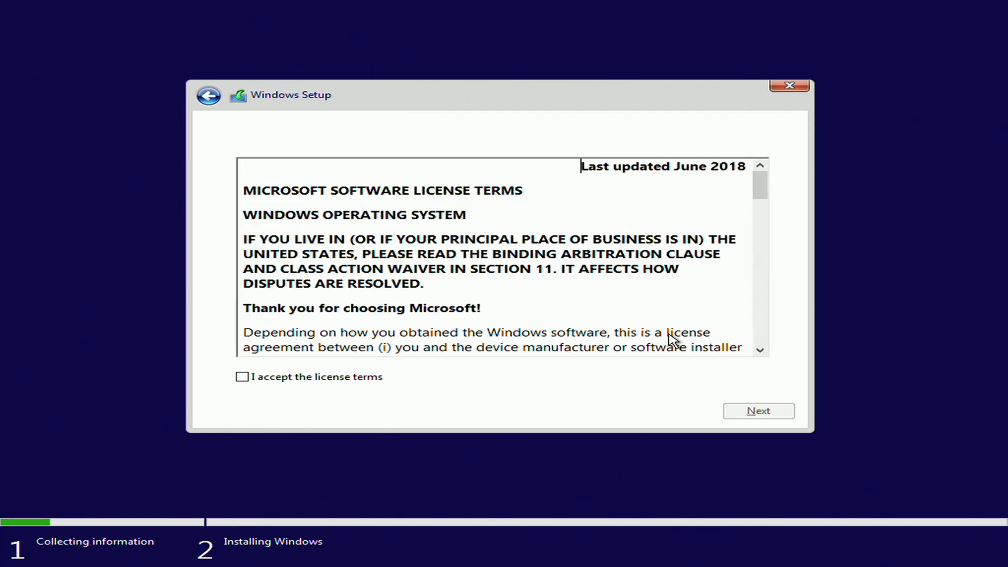
{"action": "left_click", "coordinate": [243, 376]}
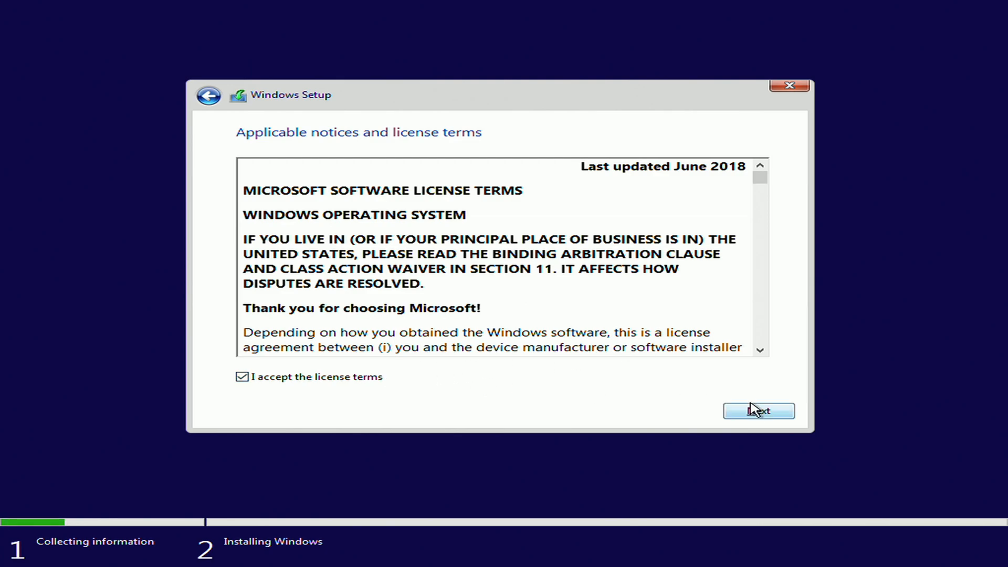
{"action": "left_click", "coordinate": [758, 411]}
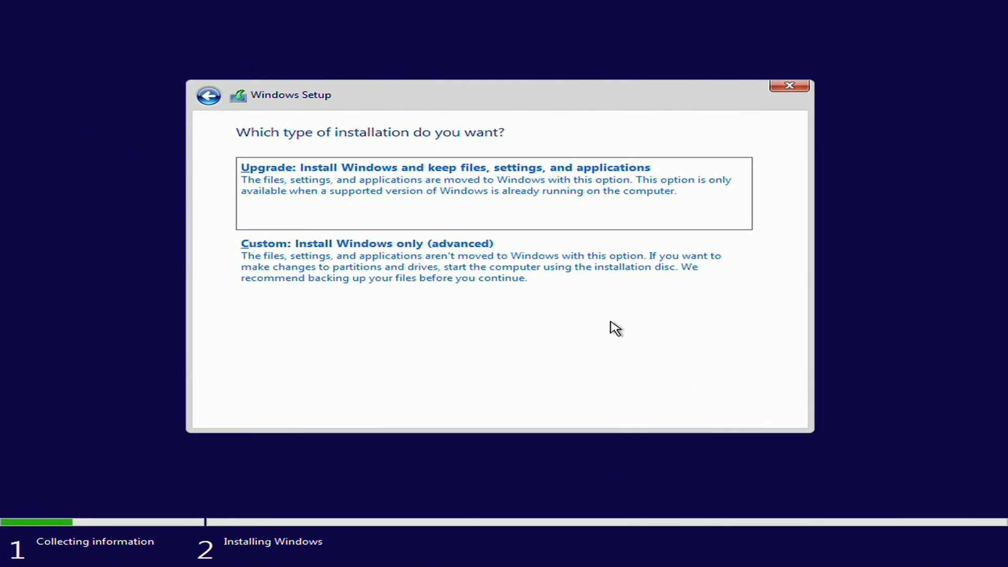
Choose a Custom installation onto Drive 0's unallocated space.
{"action": "left_click", "coordinate": [369, 242]}
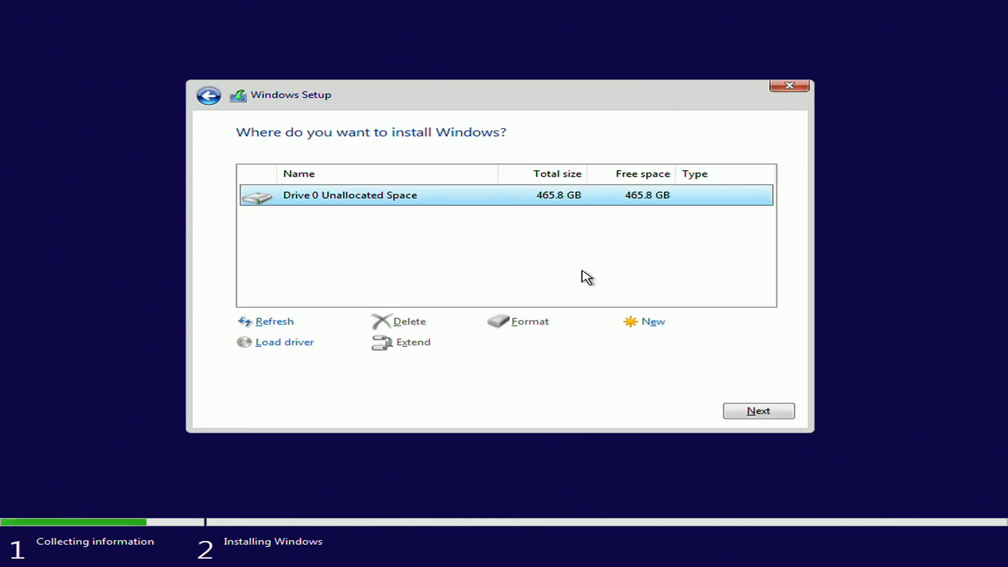
{"action": "mouse_move", "coordinate": [443, 203]}
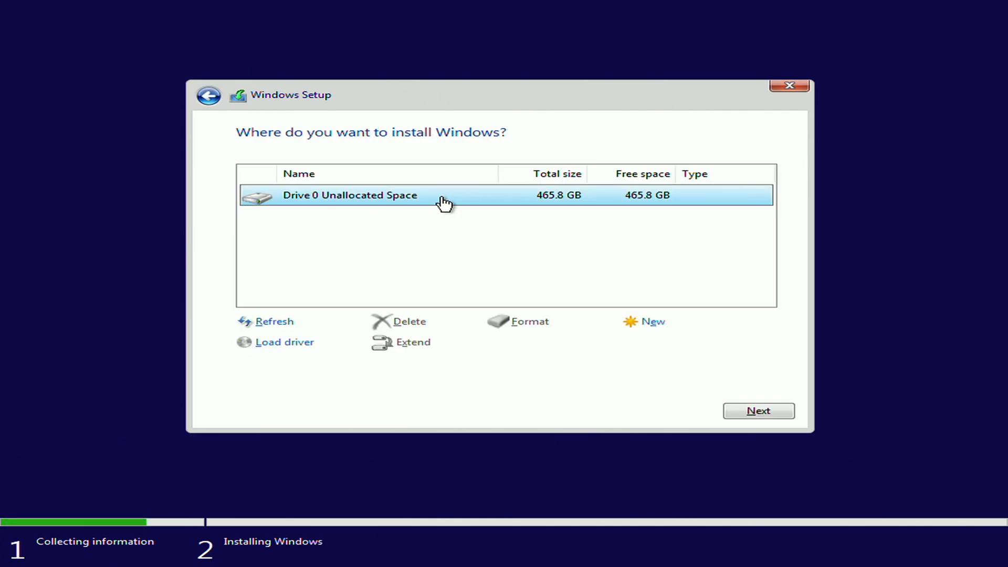
{"action": "mouse_move", "coordinate": [708, 316]}
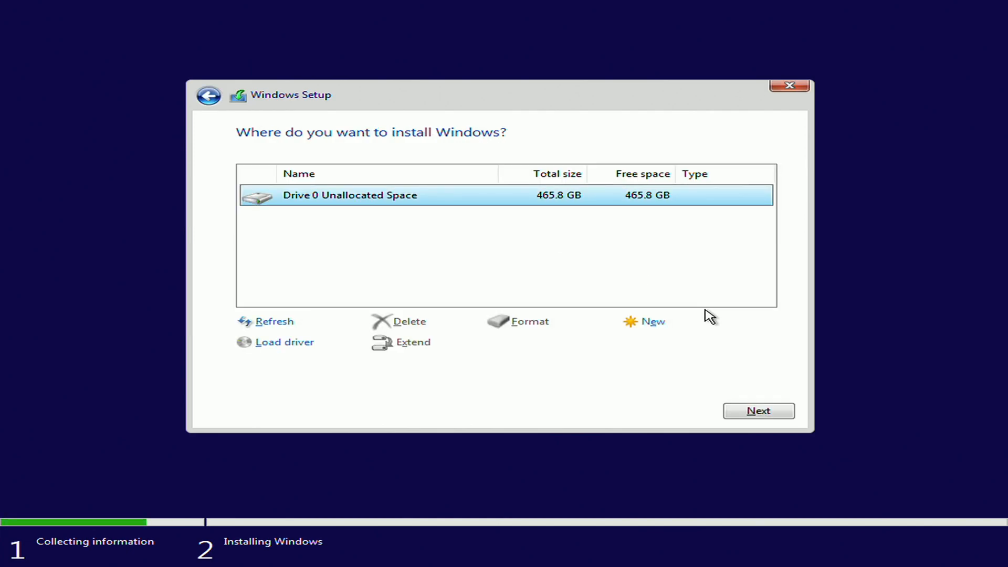
{"action": "left_click", "coordinate": [757, 411]}
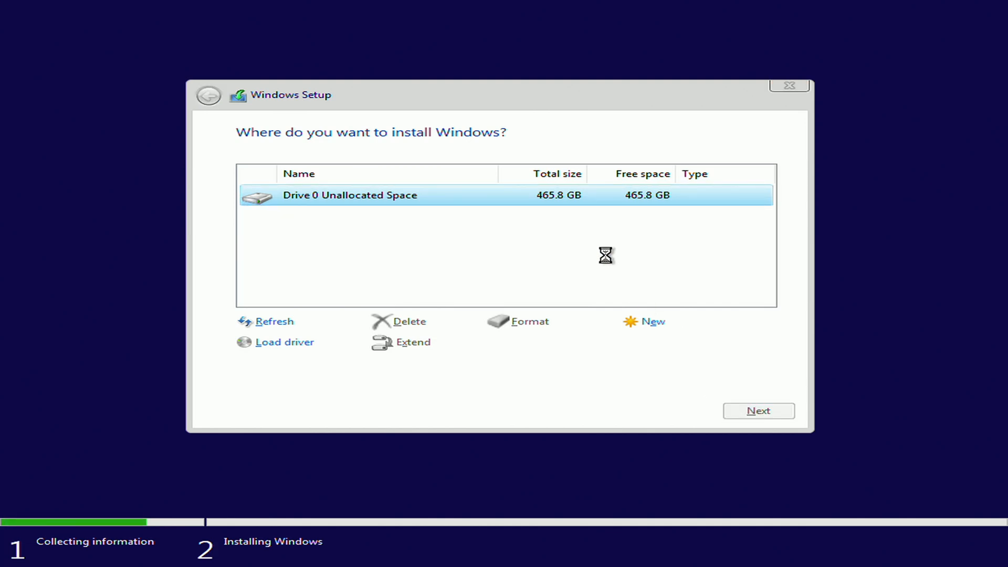
{"action": "left_click", "coordinate": [758, 411]}
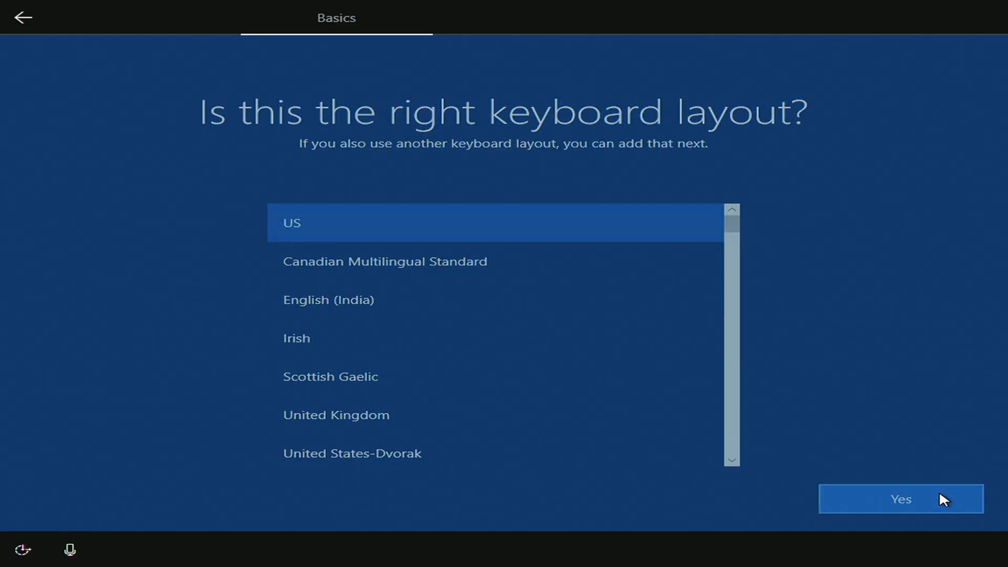
Confirm the US keyboard layout and skip adding a second one.
{"action": "left_click", "coordinate": [899, 499]}
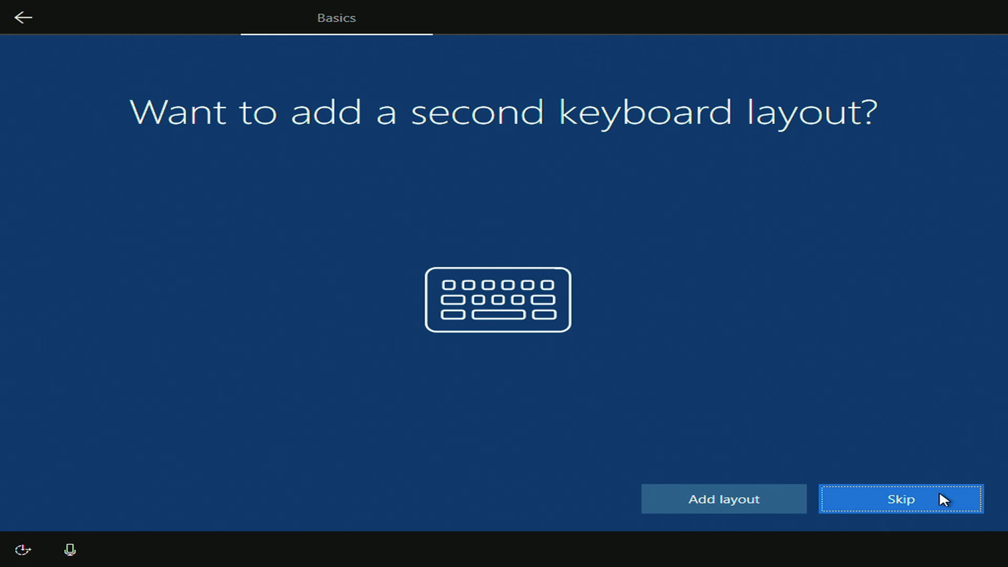
{"action": "left_click", "coordinate": [899, 498]}
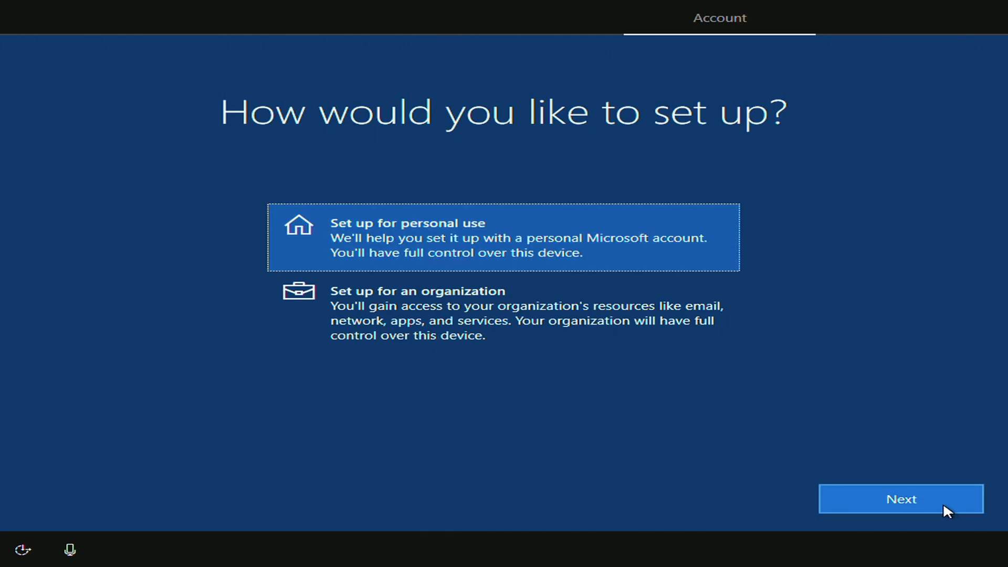
{"action": "mouse_move", "coordinate": [607, 251]}
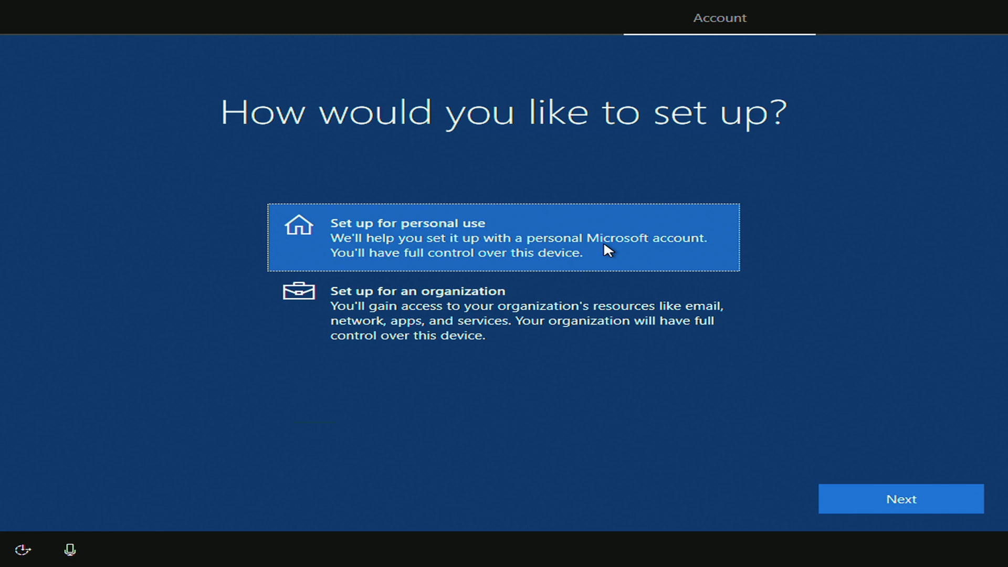
Choose an offline account with the limited experience instead of a Microsoft account.
{"action": "left_click", "coordinate": [899, 498]}
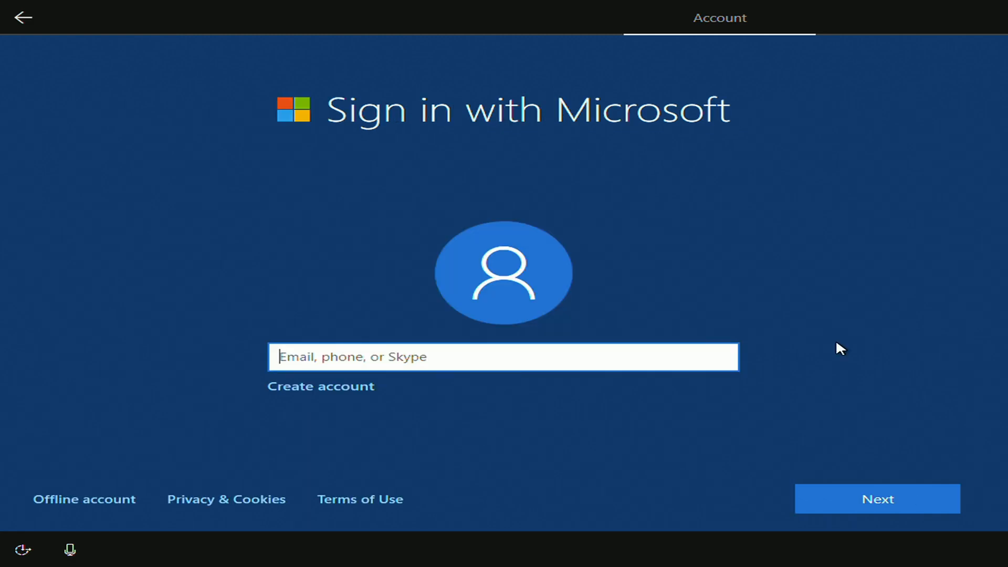
{"action": "mouse_move", "coordinate": [881, 369]}
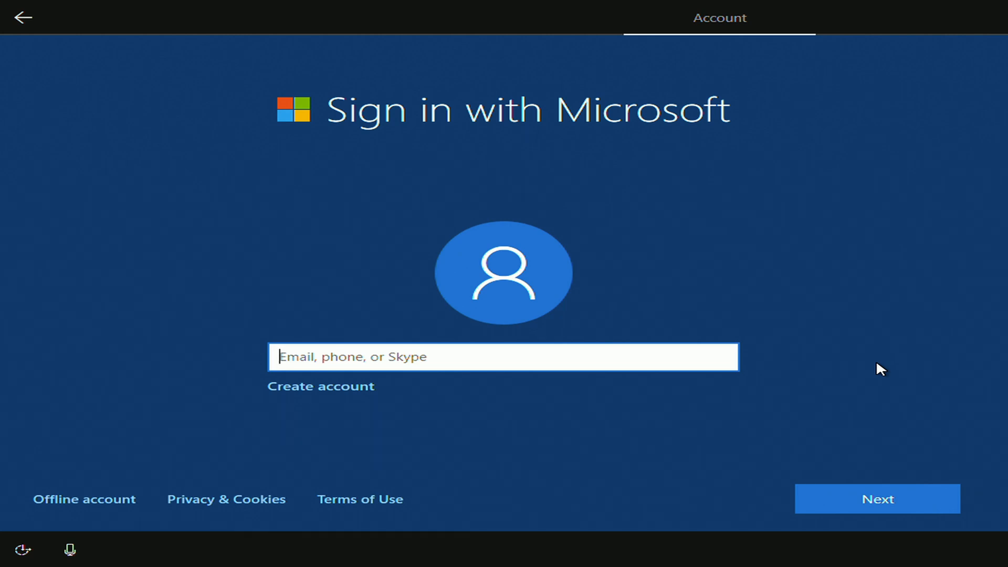
{"action": "mouse_move", "coordinate": [253, 484]}
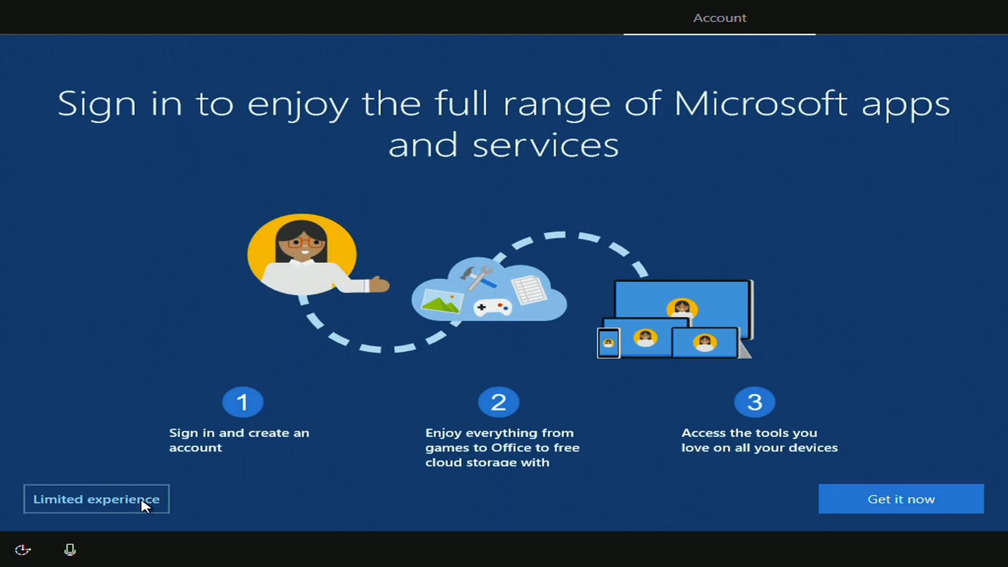
{"action": "left_click", "coordinate": [96, 498]}
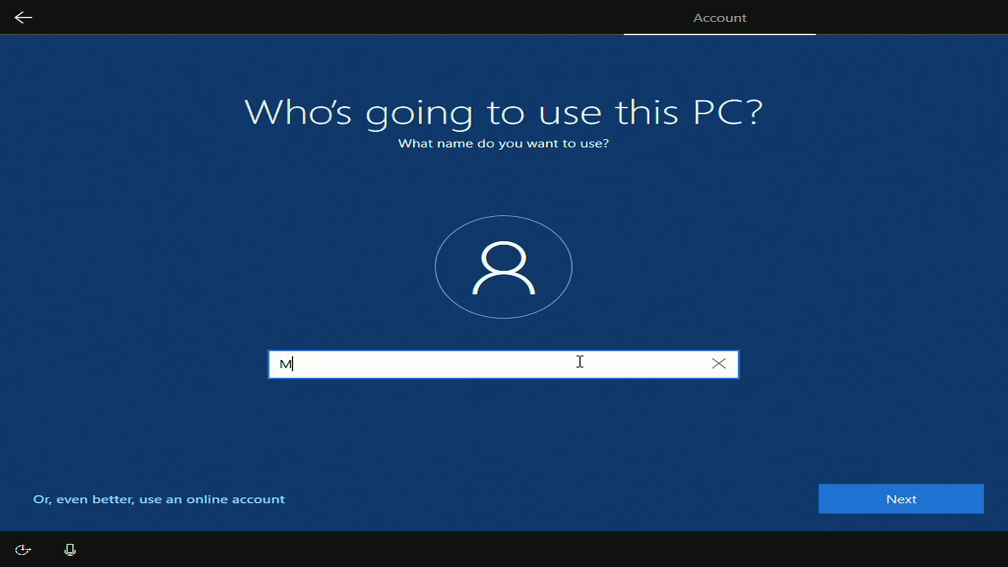
Name the local account Max and continue without a password.
{"action": "type", "text": "ax"}
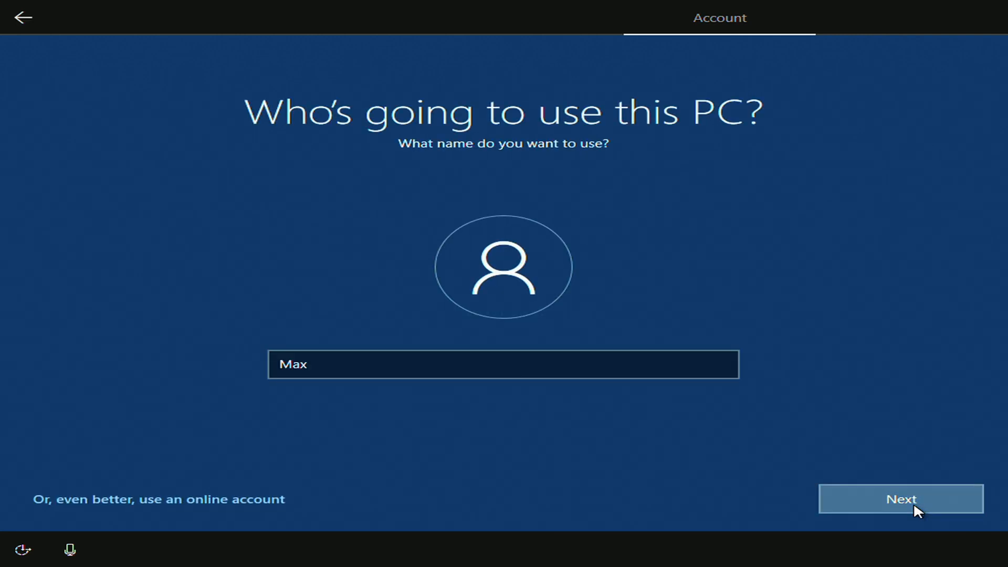
{"action": "left_click", "coordinate": [900, 499]}
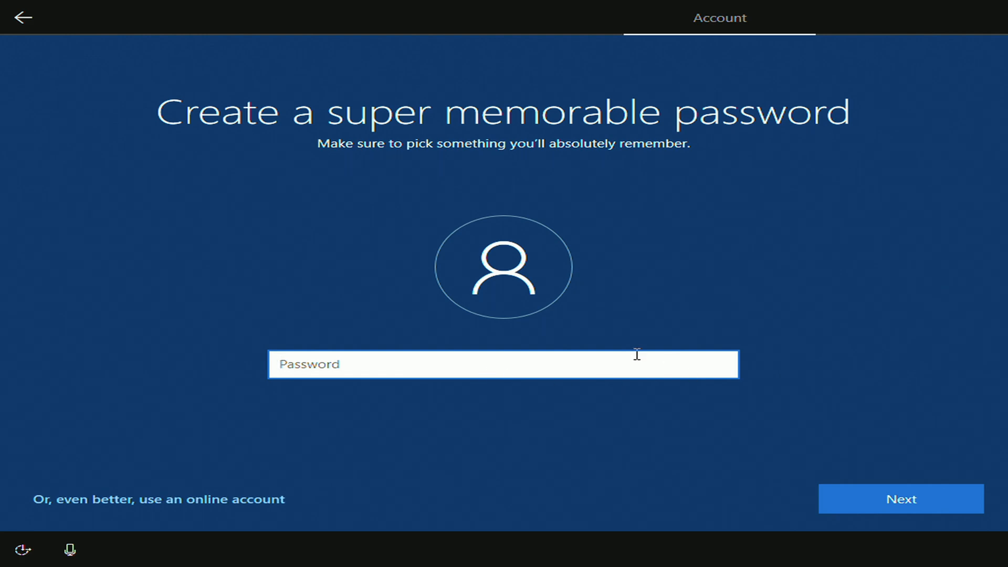
{"action": "mouse_move", "coordinate": [735, 422]}
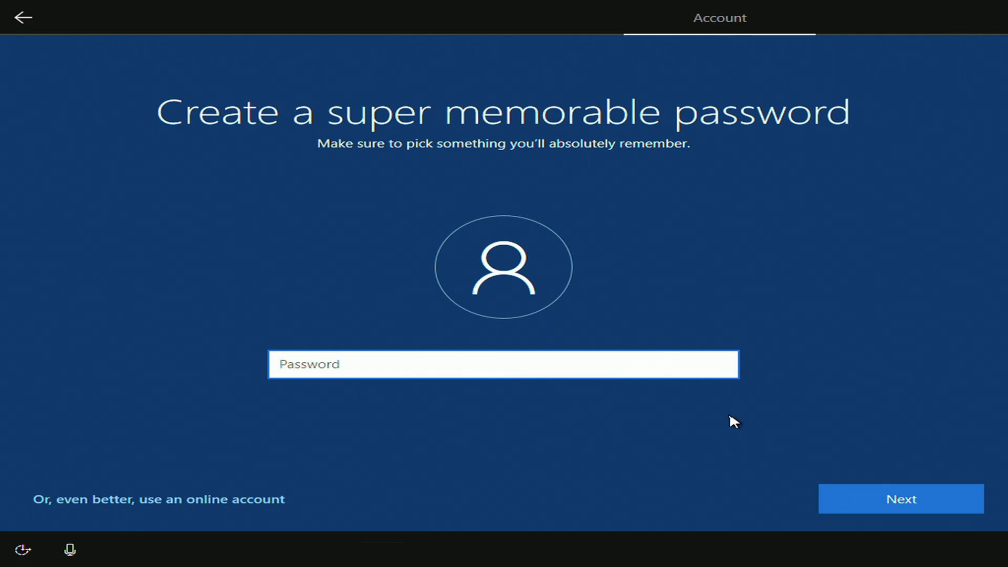
{"action": "left_click", "coordinate": [901, 499]}
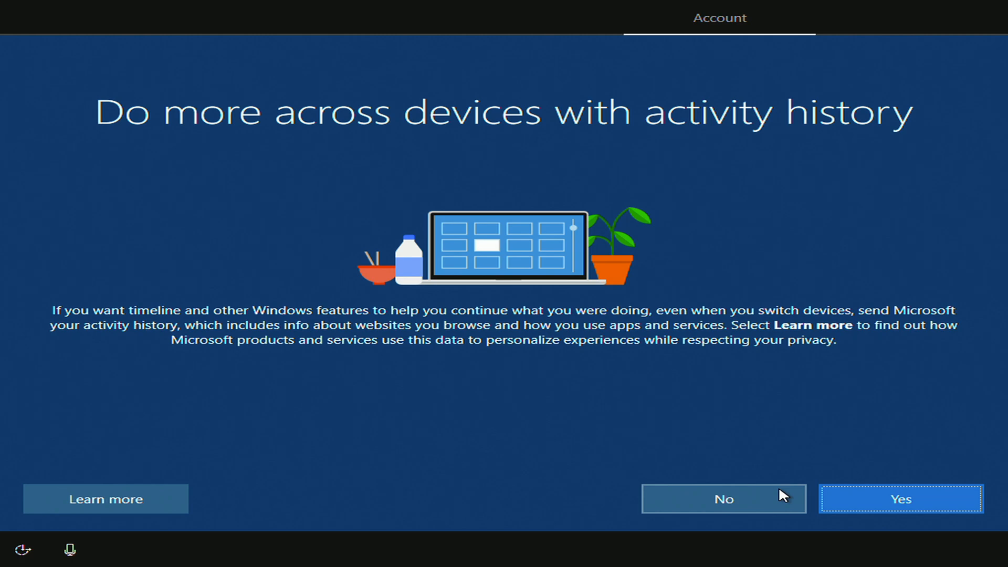
Decline activity history and switch off Find my device and the advertising ID.
{"action": "left_click", "coordinate": [723, 499]}
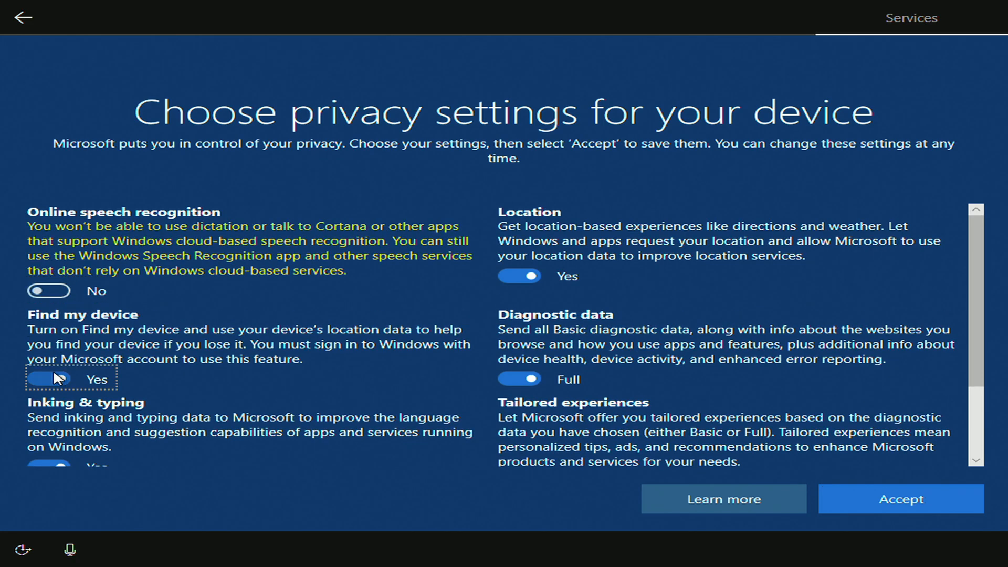
{"action": "left_click", "coordinate": [48, 379]}
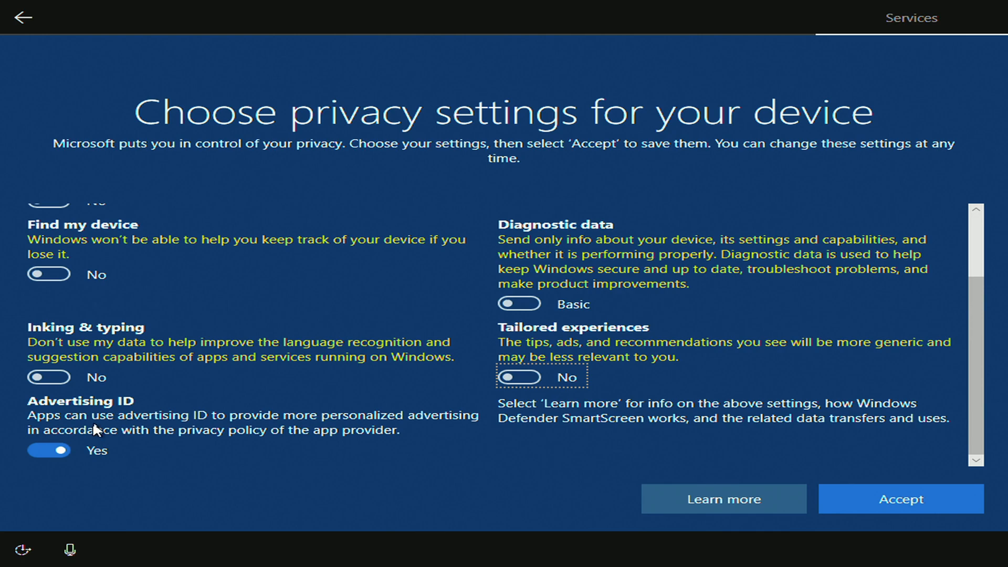
{"action": "left_click", "coordinate": [900, 498]}
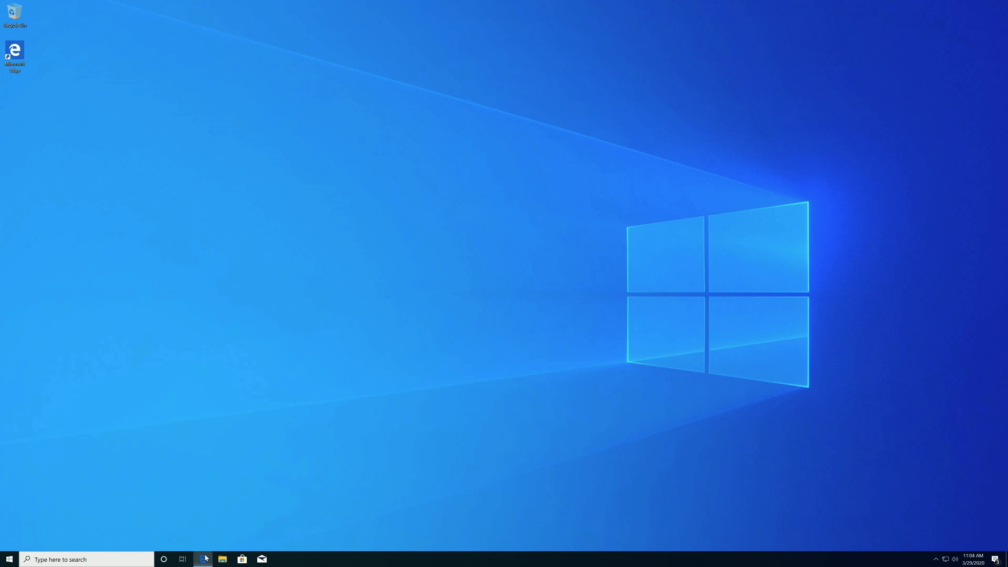
Search the web for amd chipset drivers in Edge and reach AMD's drivers and support page.
{"action": "left_click", "coordinate": [203, 558]}
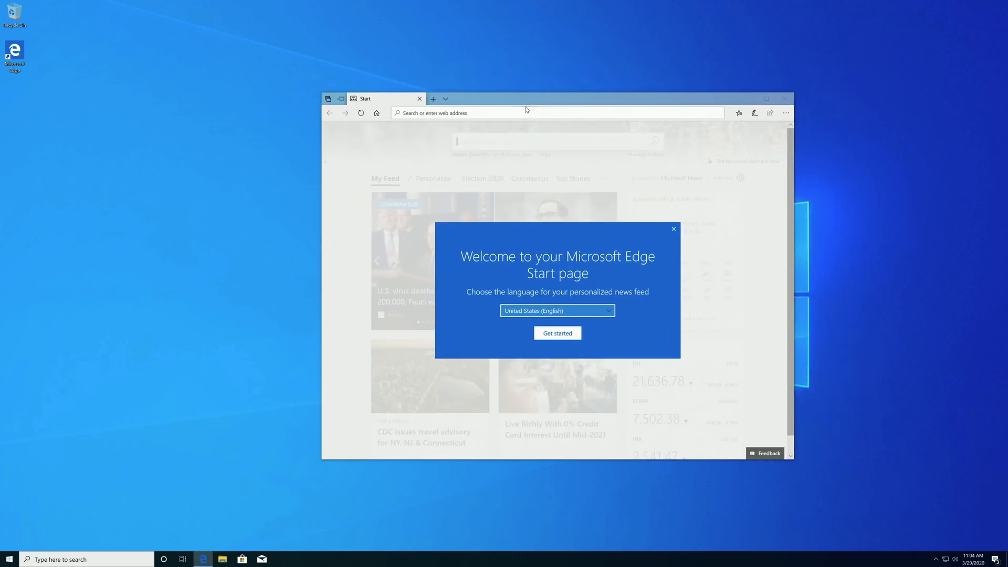
{"action": "type", "text": "a"}
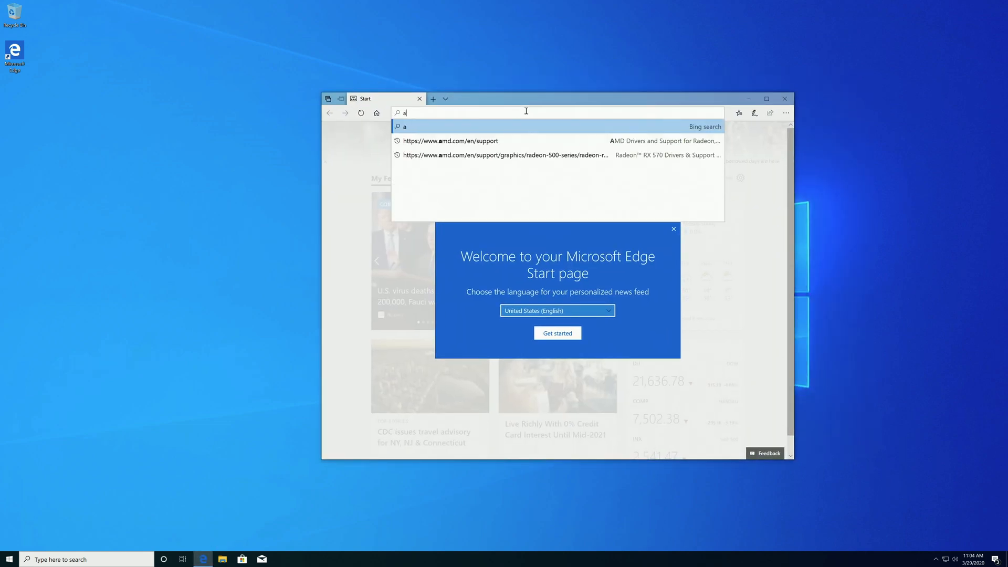
{"action": "type", "text": "md chip"}
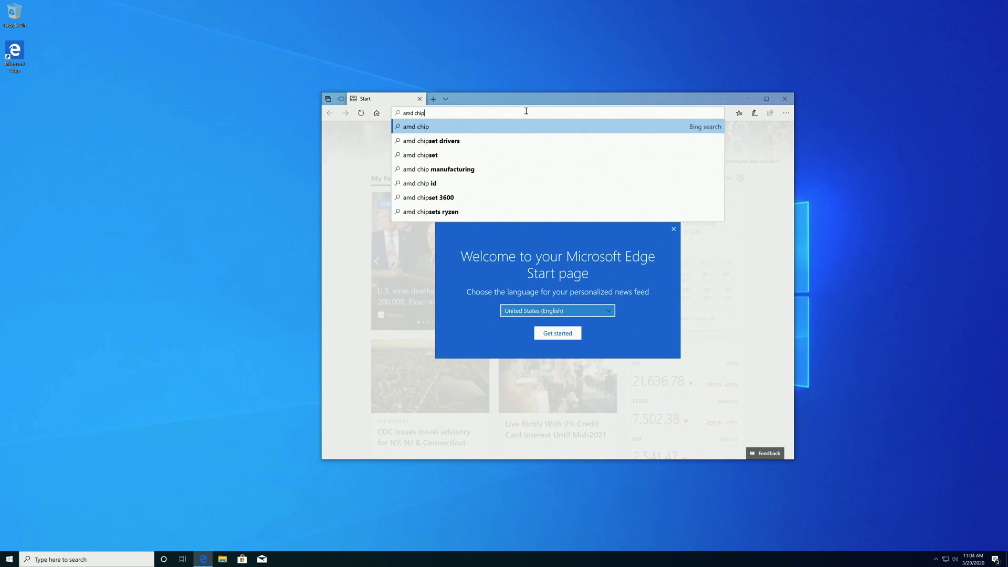
{"action": "left_click", "coordinate": [432, 140]}
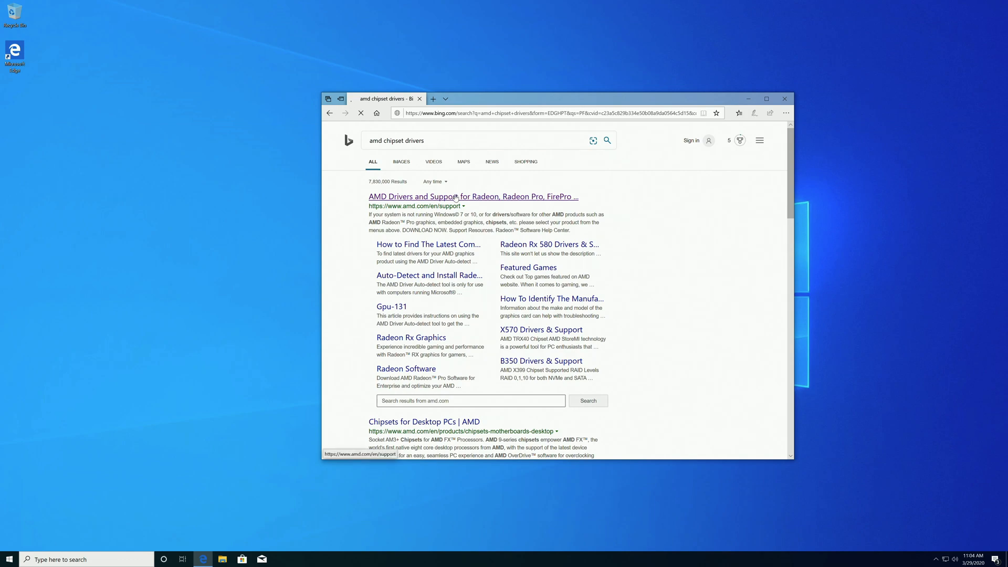
{"action": "left_click", "coordinate": [472, 196]}
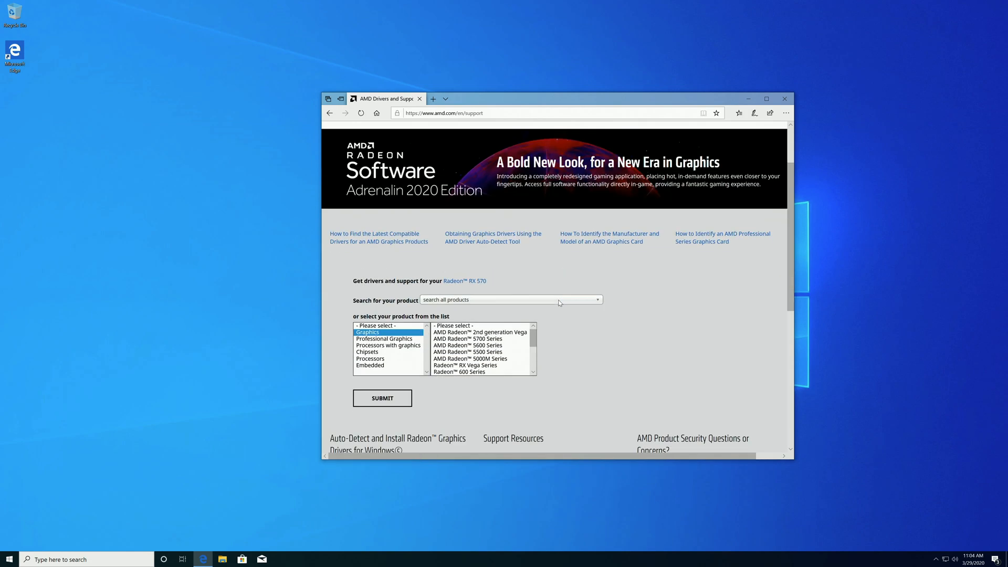
Select Chipsets > AMD Socket AM4 > X570 and download the Windows 10 64-Bit chipset drivers.
{"action": "left_click", "coordinate": [367, 287]}
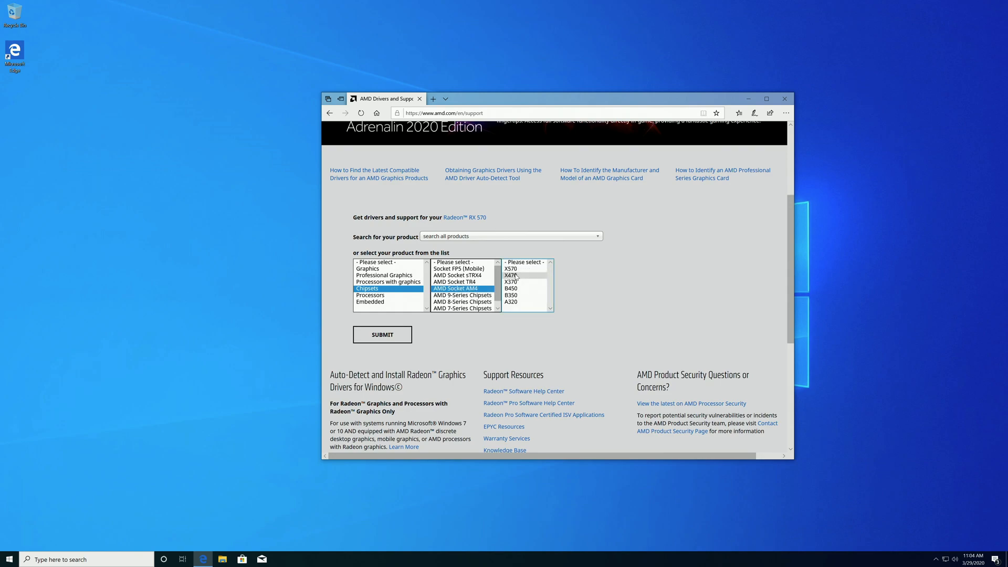
{"action": "left_click", "coordinate": [511, 267]}
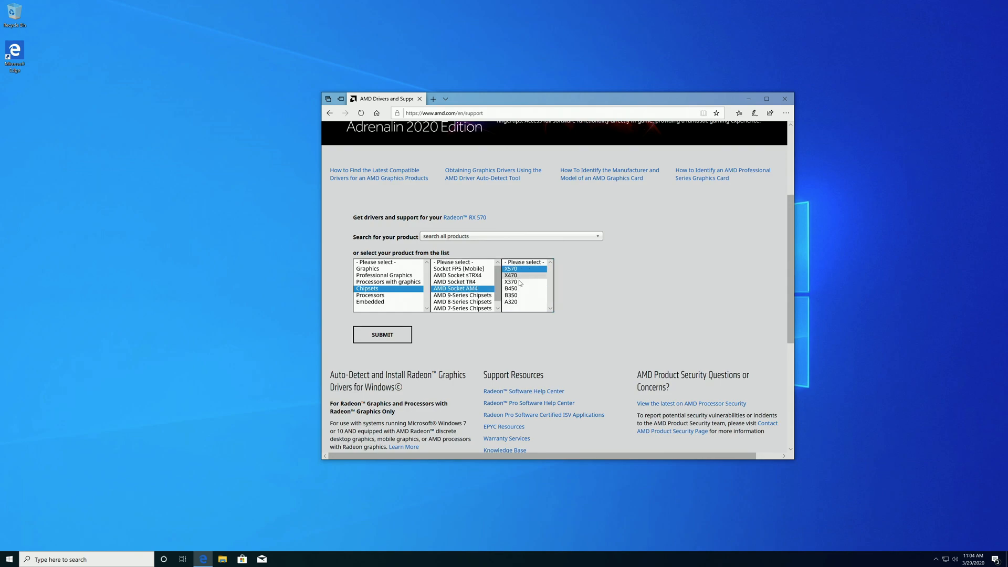
{"action": "left_click", "coordinate": [382, 334]}
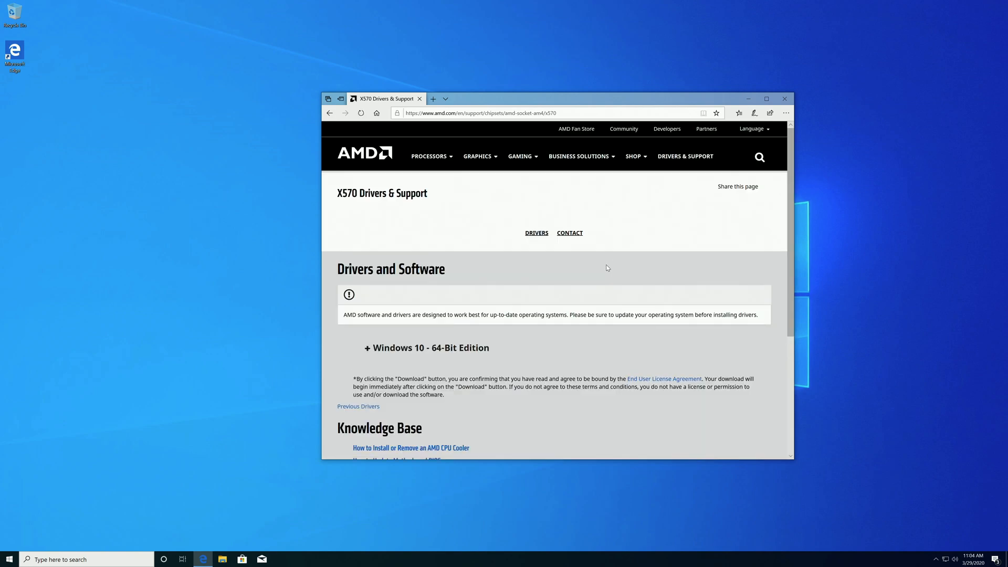
{"action": "scroll", "scroll_direction": "down", "scroll_amount": 3}
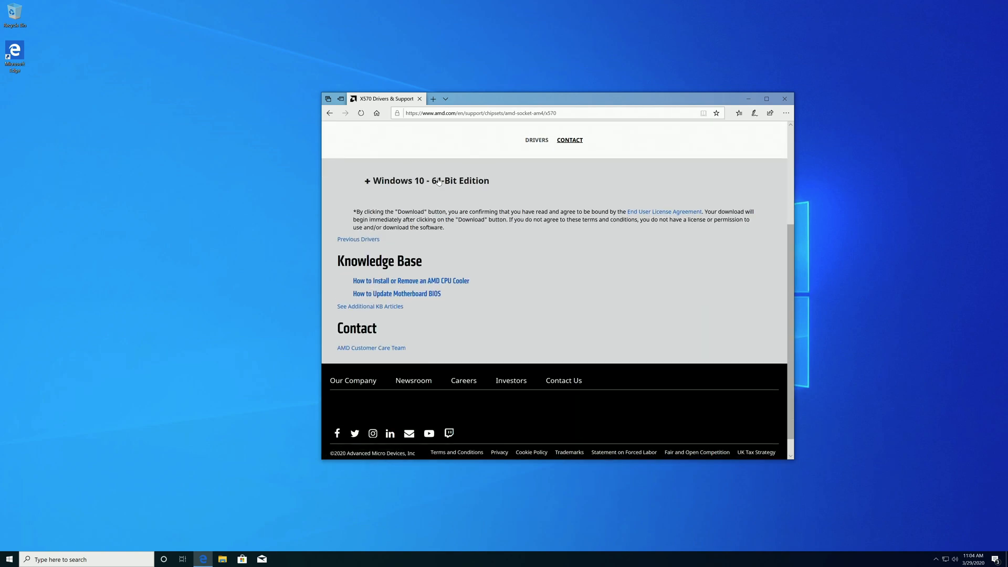
{"action": "left_click", "coordinate": [426, 180]}
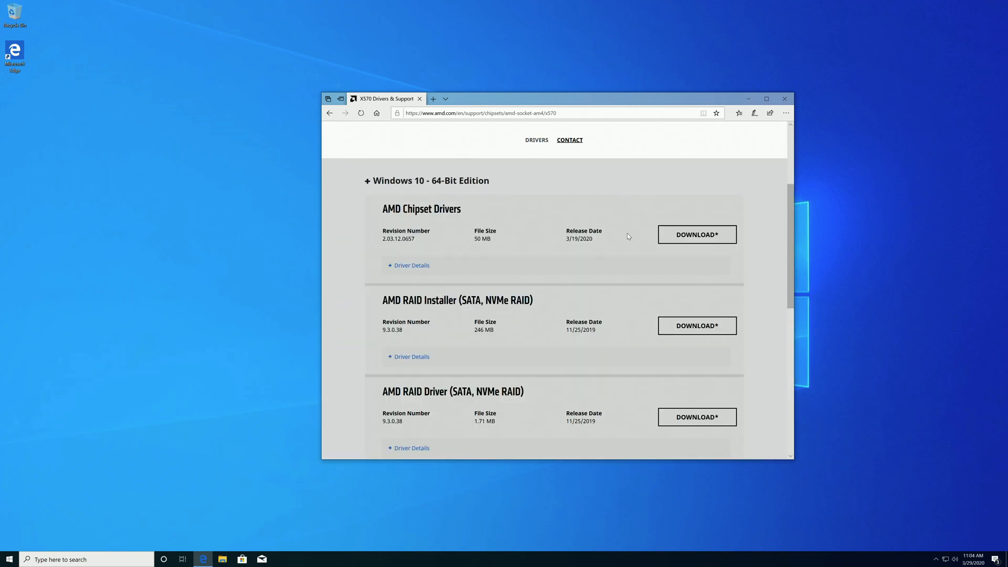
{"action": "left_click", "coordinate": [696, 234]}
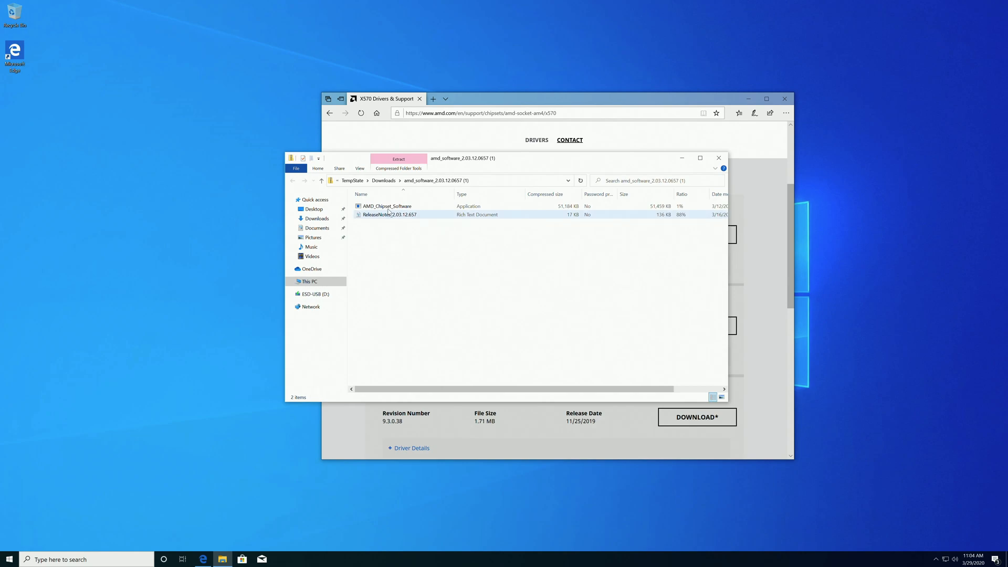
Launch AMD_Chipset_Software from the downloaded zip, running it without extracting first.
{"action": "left_click", "coordinate": [388, 205]}
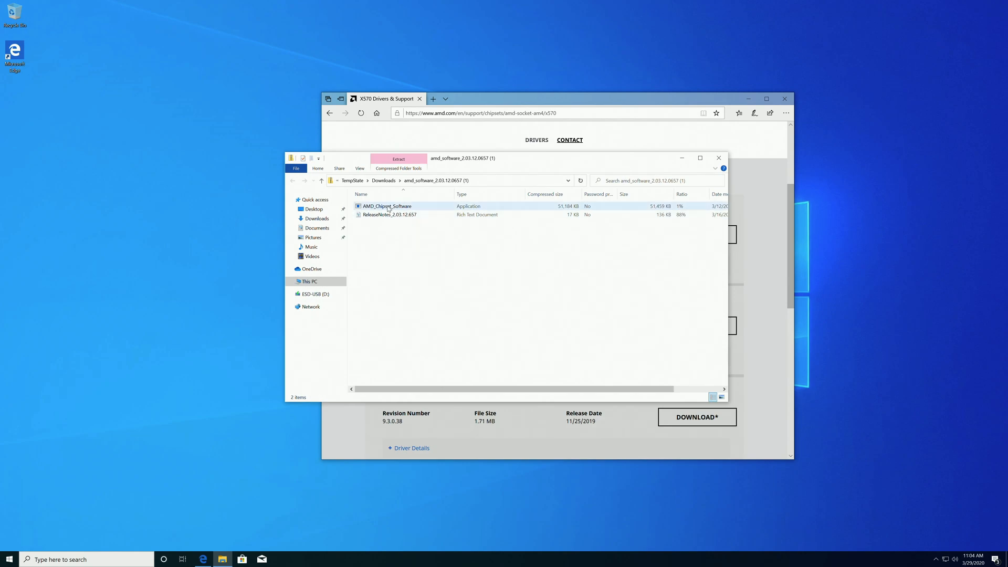
{"action": "double_click", "coordinate": [386, 206]}
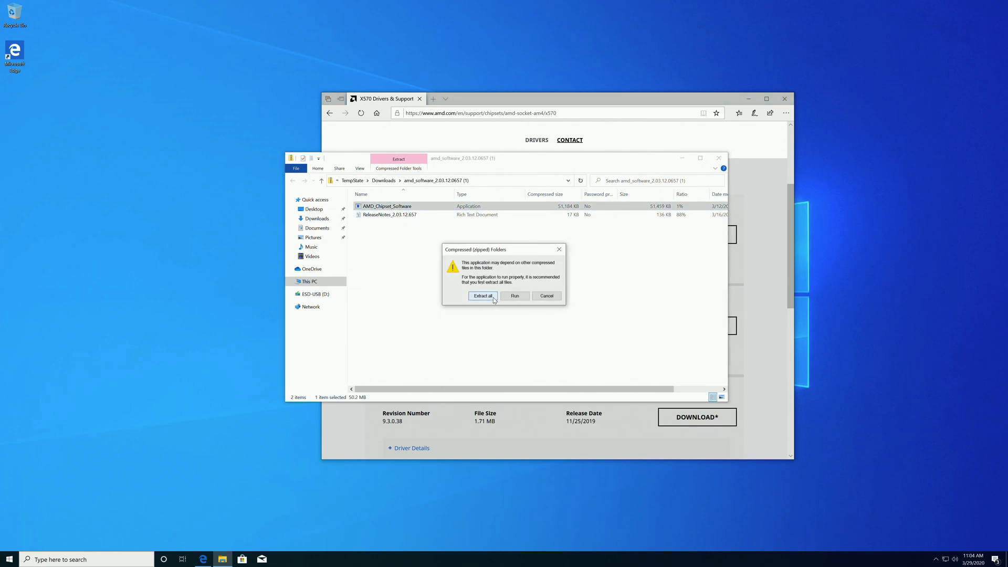
{"action": "left_click", "coordinate": [546, 296]}
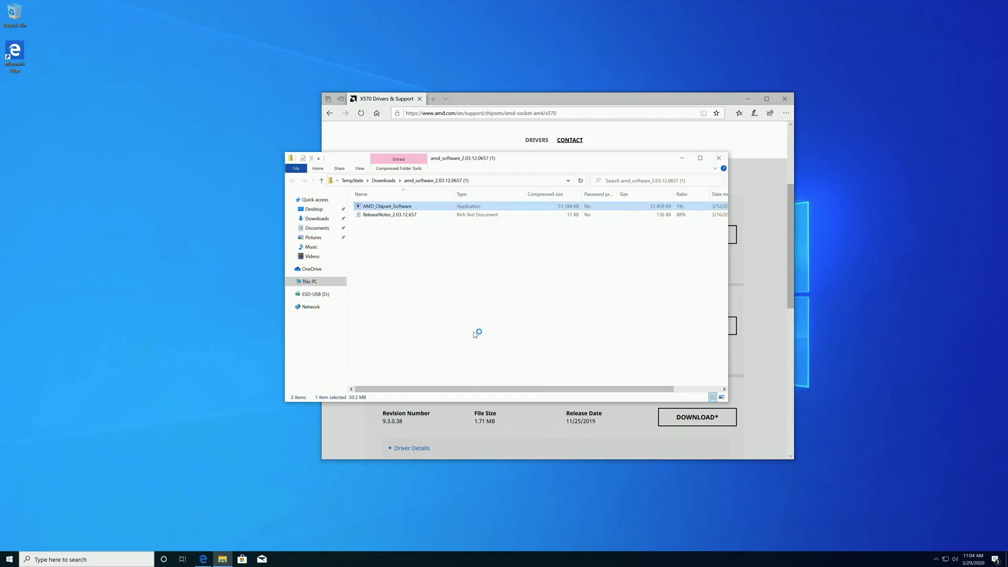
{"action": "double_click", "coordinate": [387, 206]}
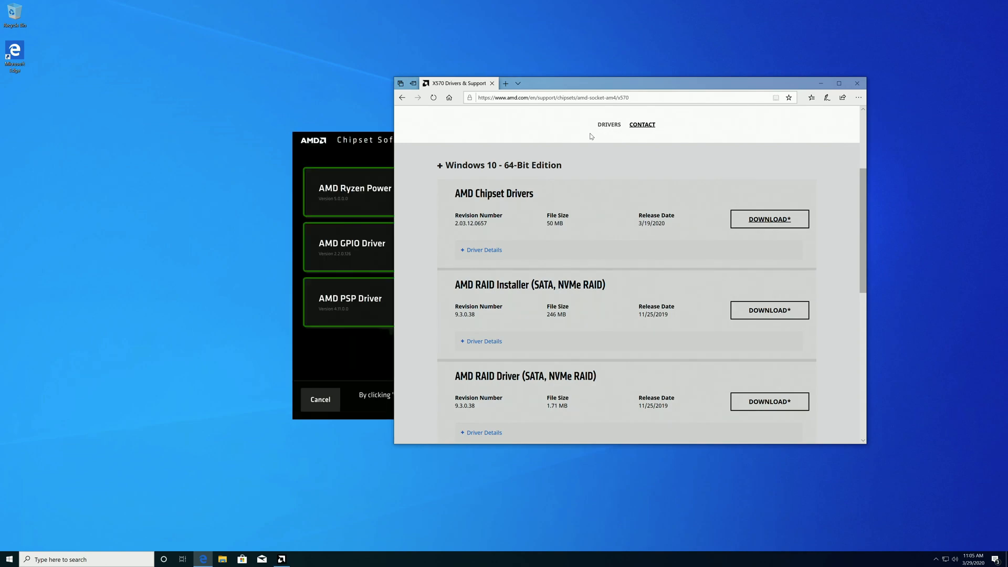
{"action": "mouse_move", "coordinate": [598, 90]}
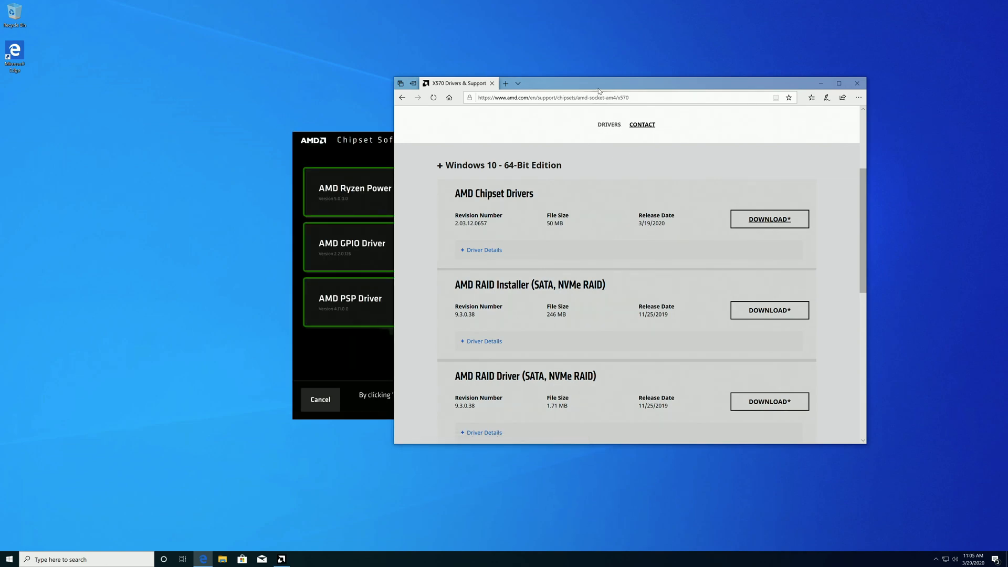
Move Edge aside and start installing all six checked AMD chipset drivers.
{"action": "left_click_drag", "start_coordinate": [598, 83], "coordinate": [784, 87]}
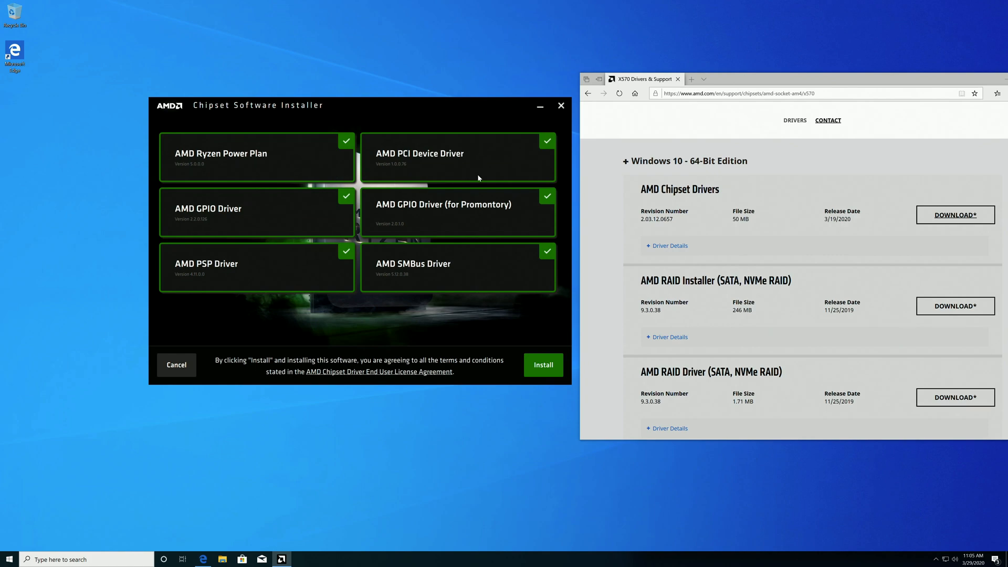
{"action": "mouse_move", "coordinate": [543, 364]}
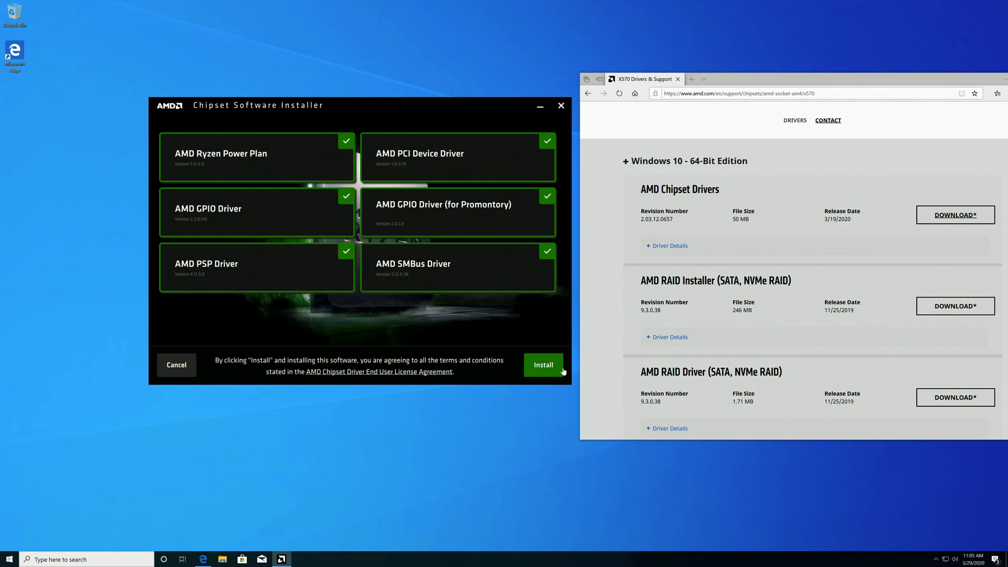
{"action": "left_click", "coordinate": [543, 364]}
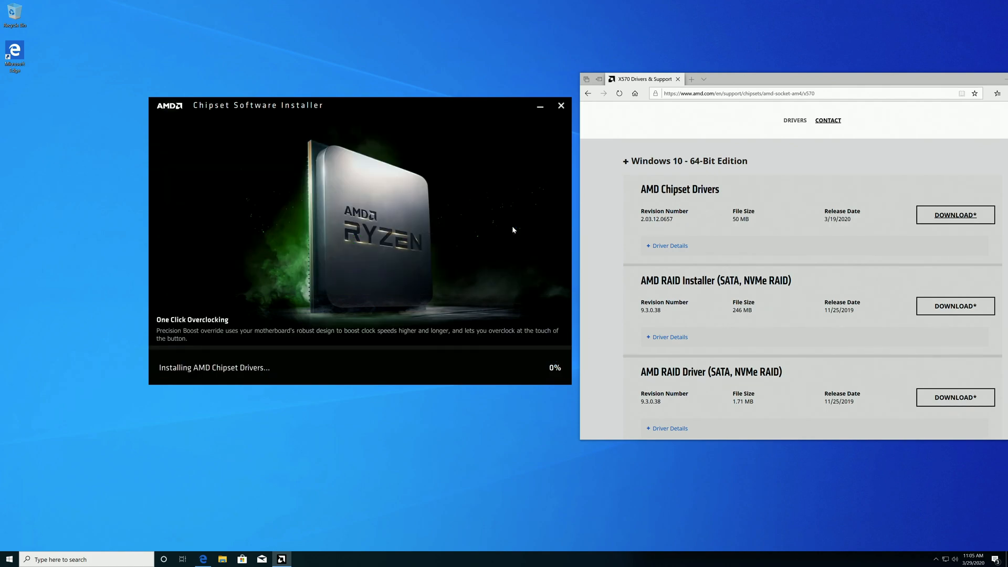
{"action": "mouse_move", "coordinate": [671, 167]}
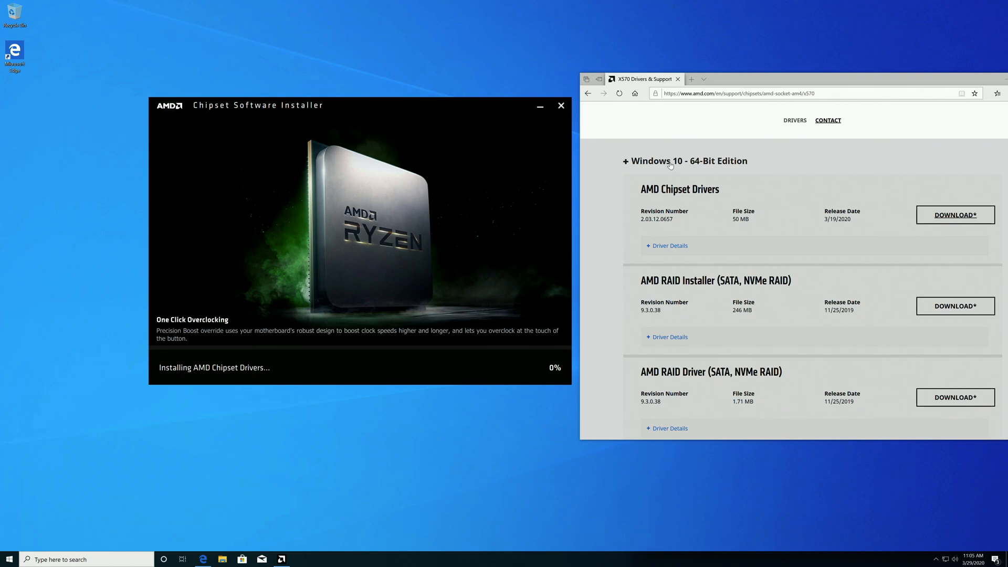